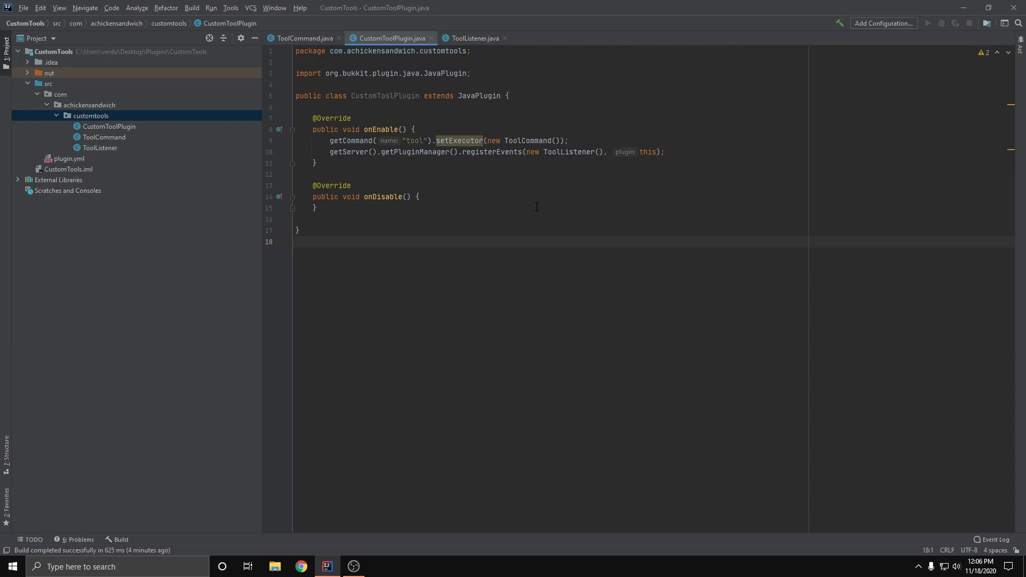
- Show ToolCommand.java and review the code that builds and gives the Diamond Drill pickaxe
{"action": "left_click", "coordinate": [298, 242]}
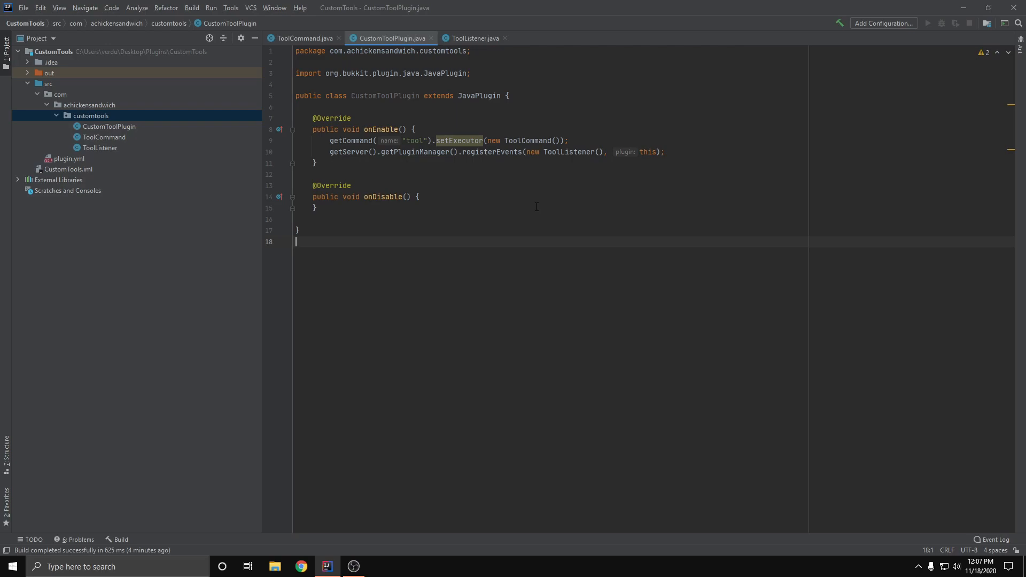
{"action": "mouse_move", "coordinate": [516, 192]}
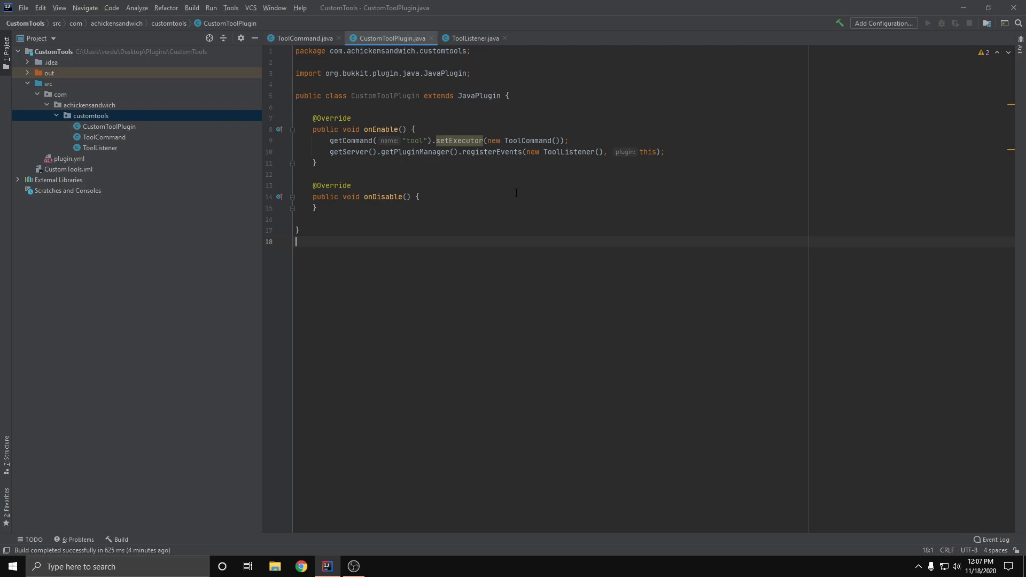
{"action": "mouse_move", "coordinate": [302, 39]}
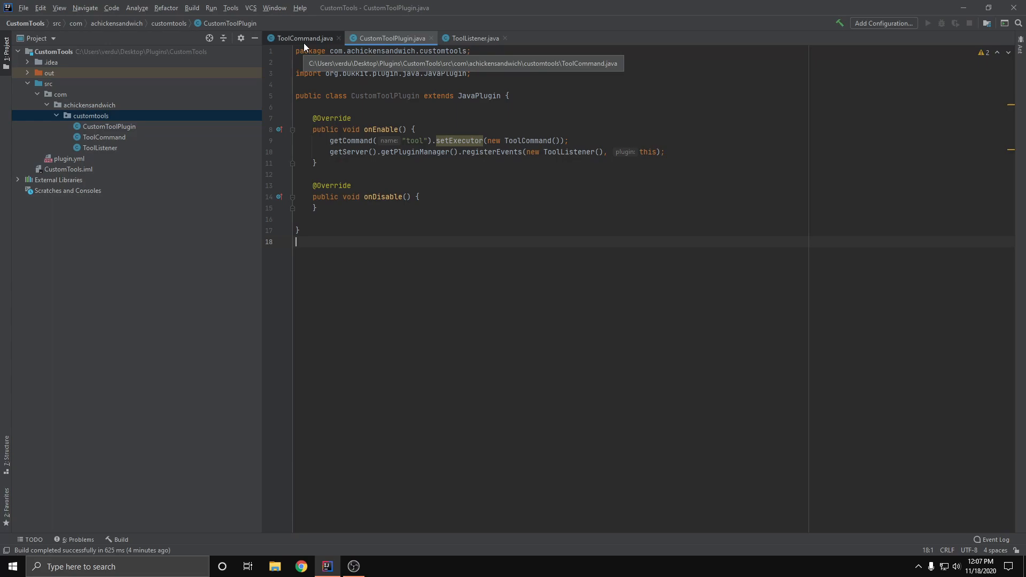
{"action": "left_click", "coordinate": [301, 39]}
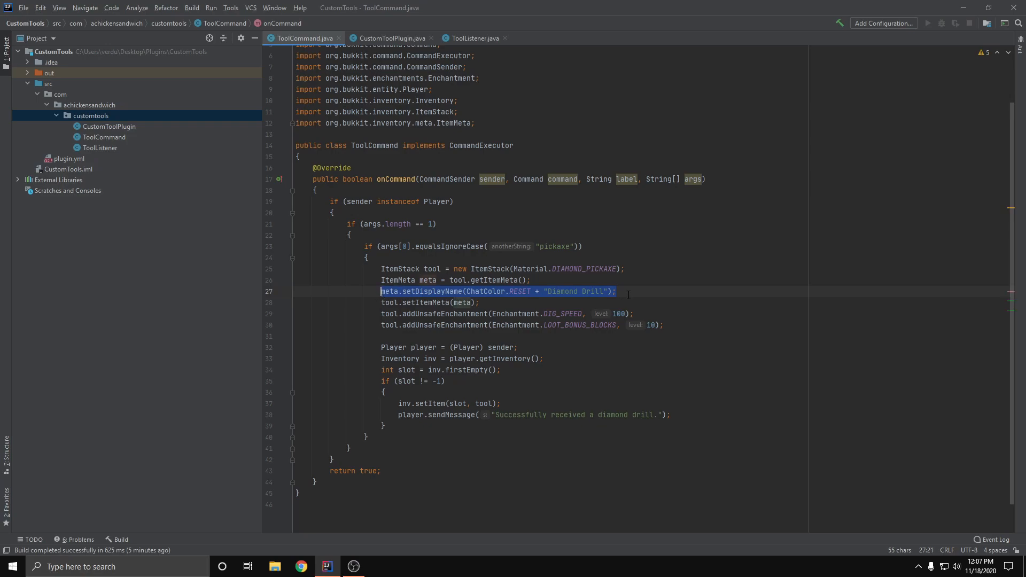
{"action": "left_click", "coordinate": [616, 290]}
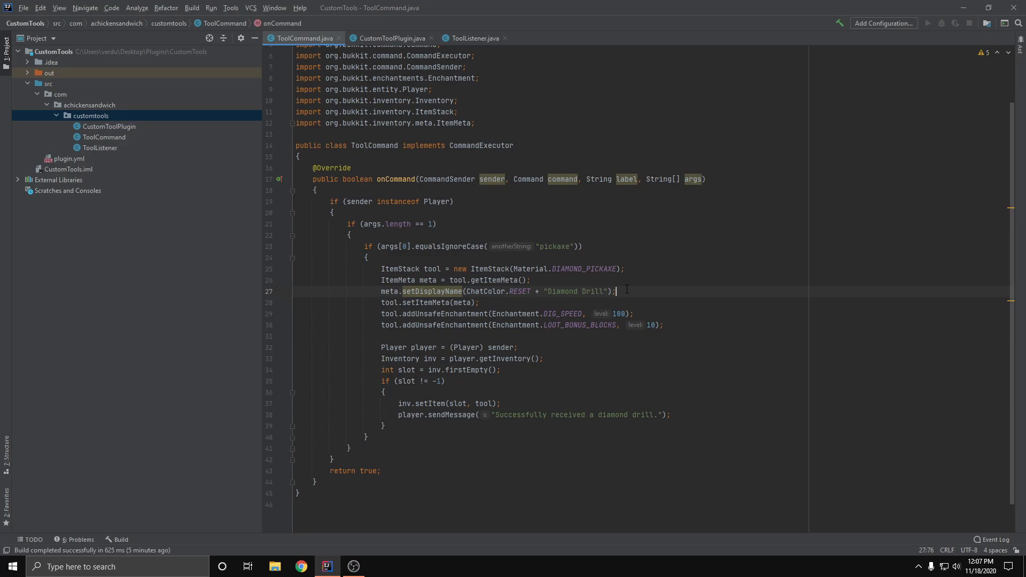
{"action": "double_click", "coordinate": [572, 291]}
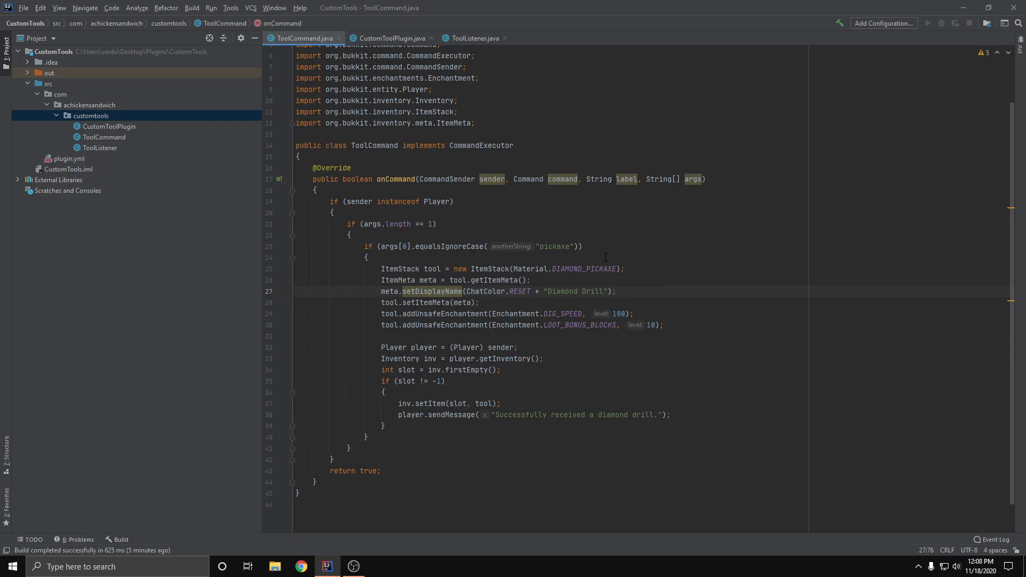
{"action": "left_click", "coordinate": [615, 291]}
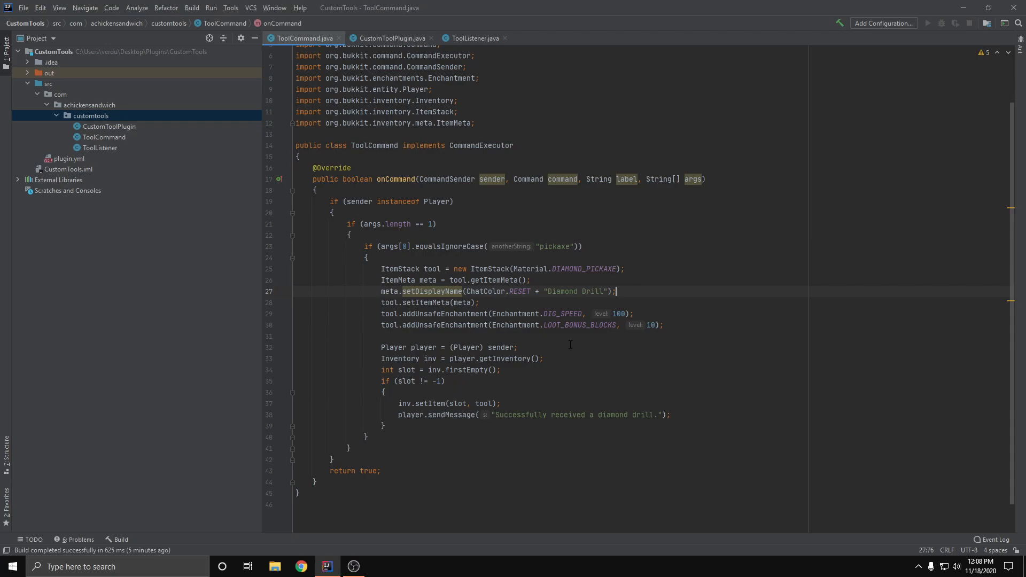
{"action": "left_click", "coordinate": [473, 38]}
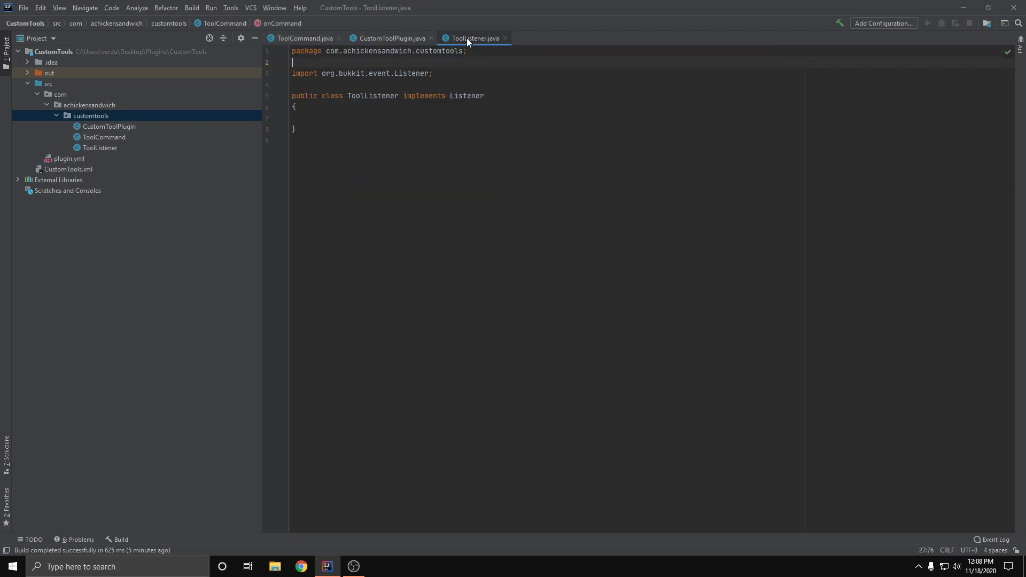
{"action": "left_click", "coordinate": [453, 118]}
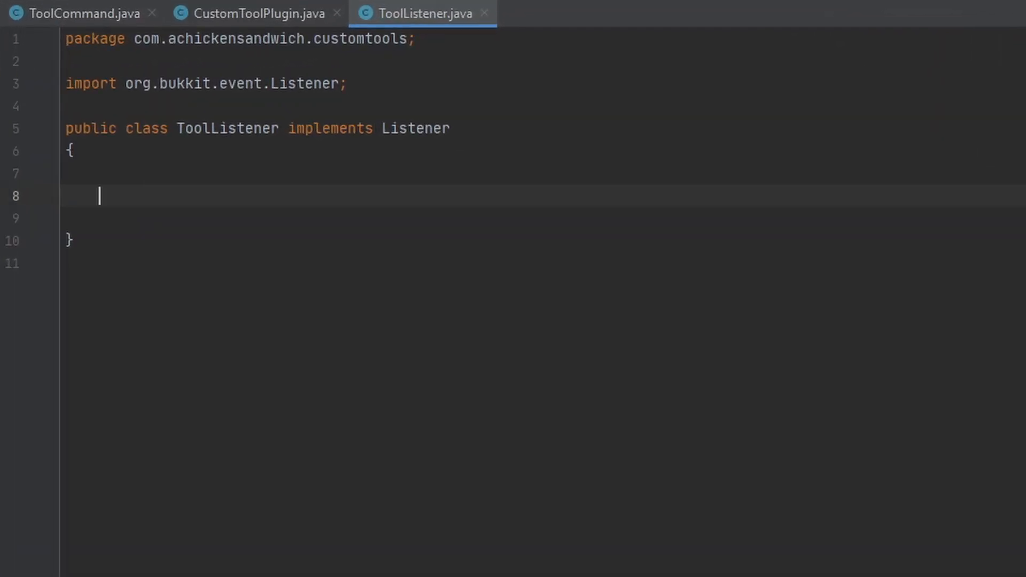
{"action": "type", "text": "@AllowConcurrentEvents"}
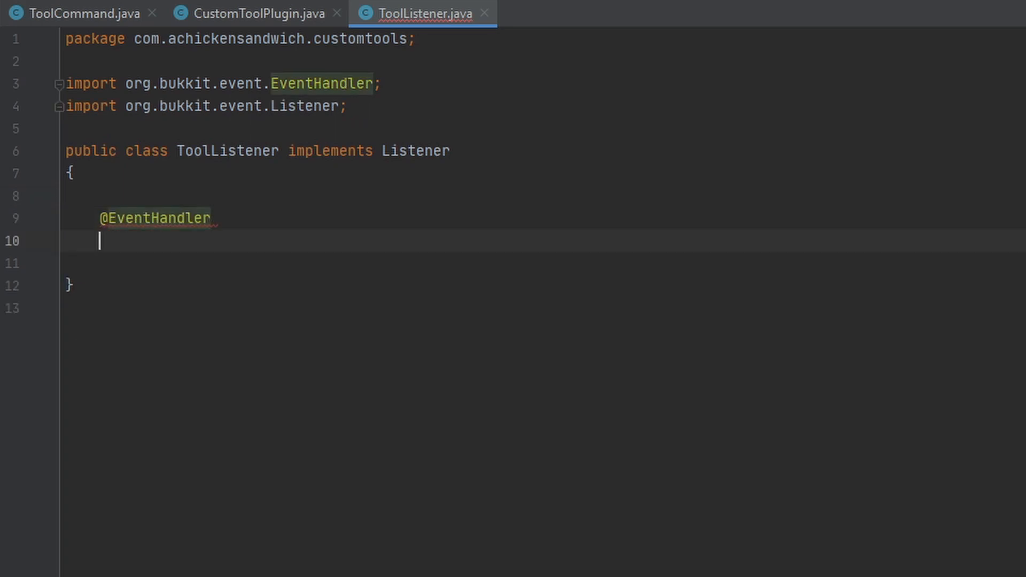
{"action": "type", "text": "publv"}
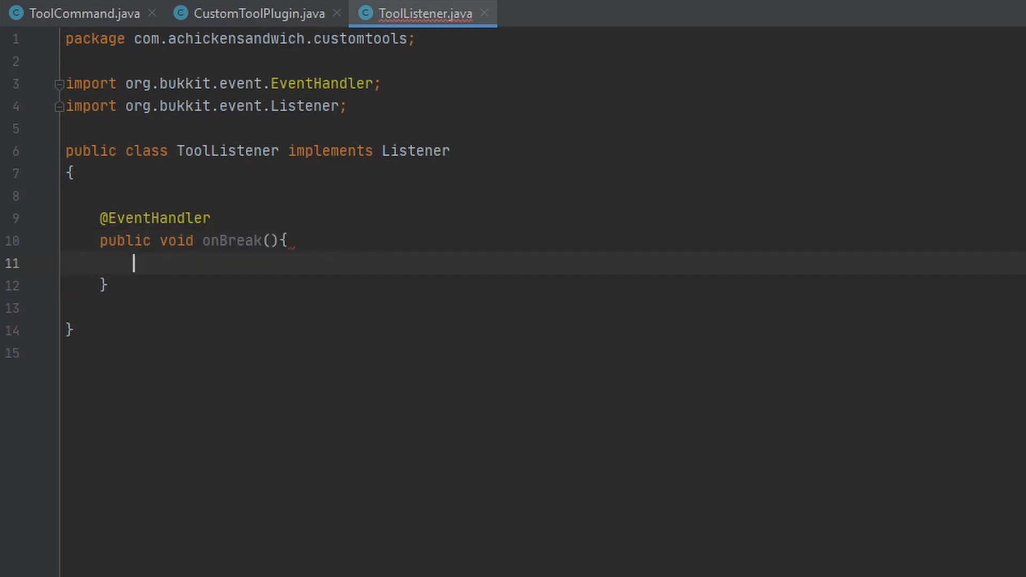
{"action": "type", "text": "B"}
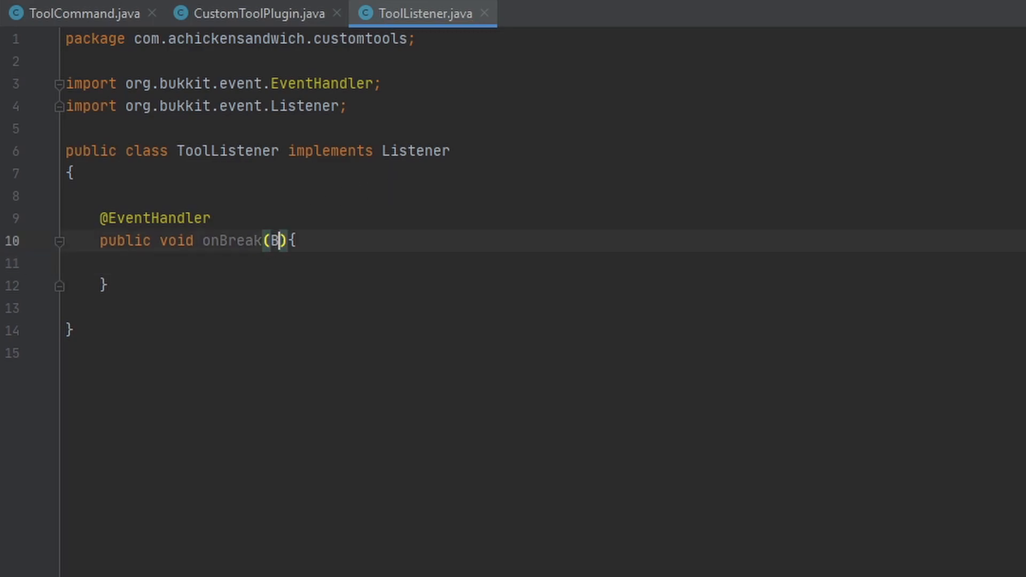
{"action": "type", "text": "BlockBreakEvent"}
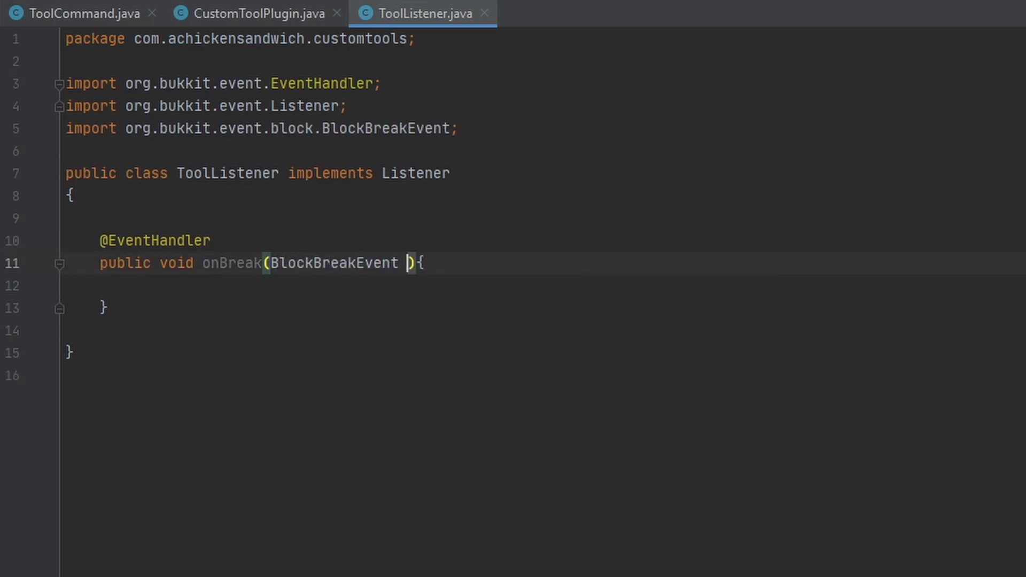
{"action": "type", "text": "event"}
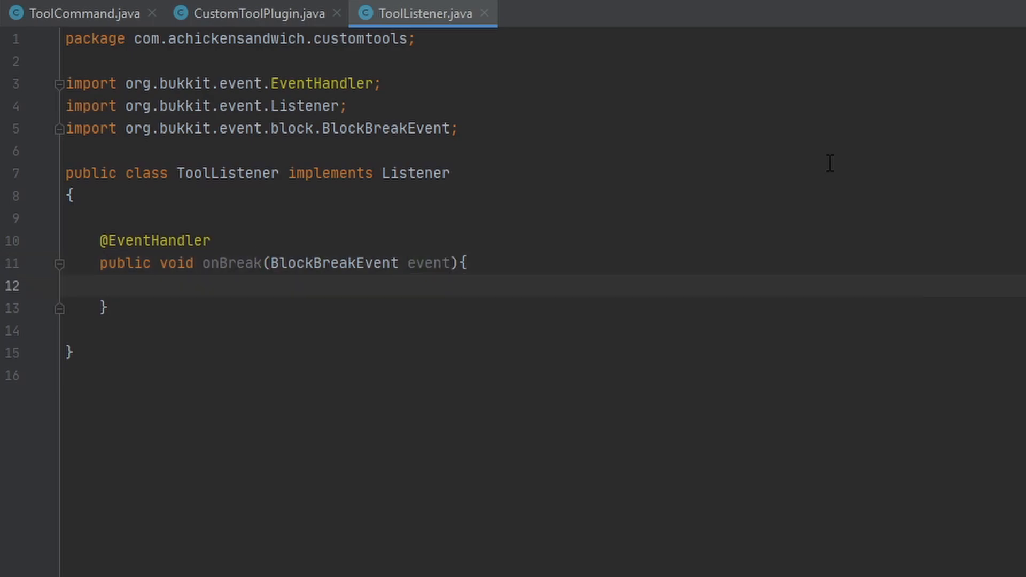
- Store event.getPlayer() as player and the main-hand ItemStack as tool inside onBreak
{"action": "type", "text": "Player player ="}
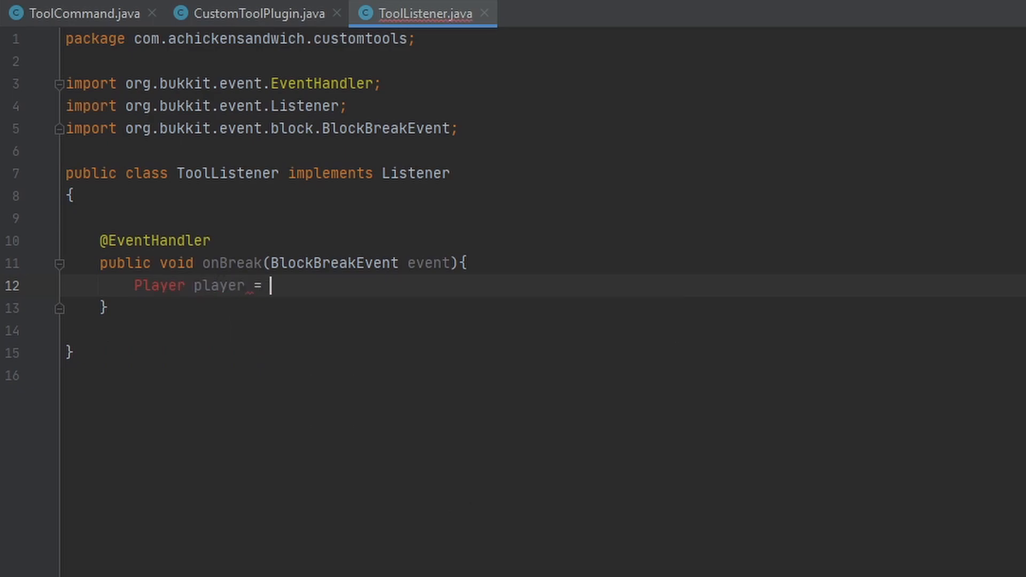
{"action": "type", "text": "event.getpl"}
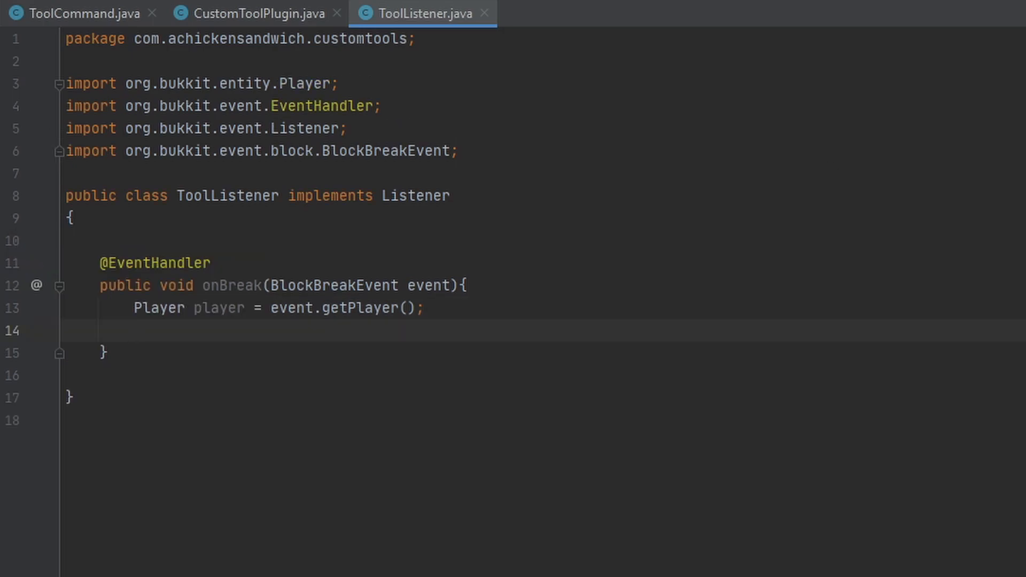
{"action": "type", "text": "ItemStack"}
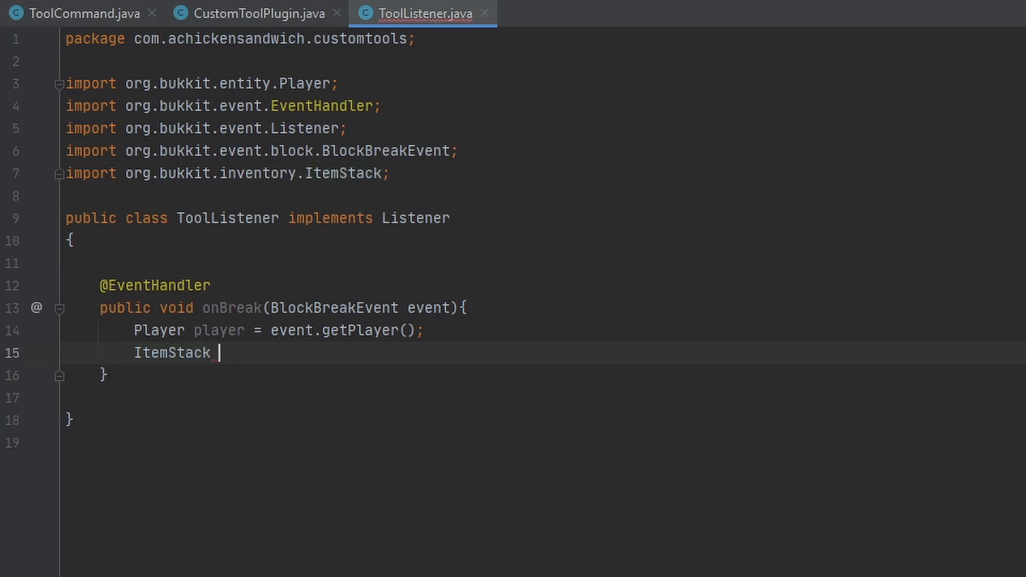
{"action": "type", "text": "tool ="}
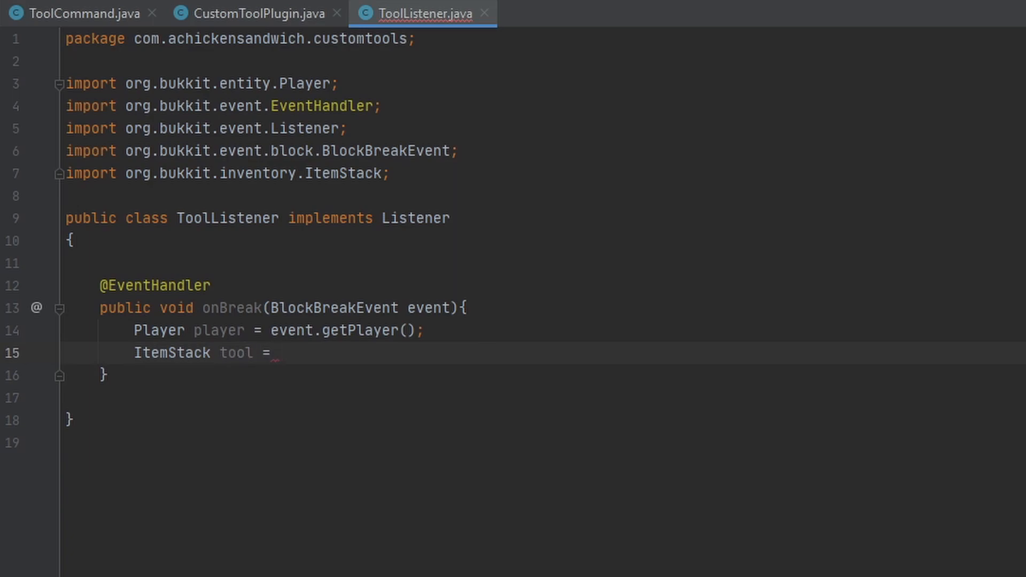
{"action": "type", "text": "player.getInventory().getItemInMainHand();"}
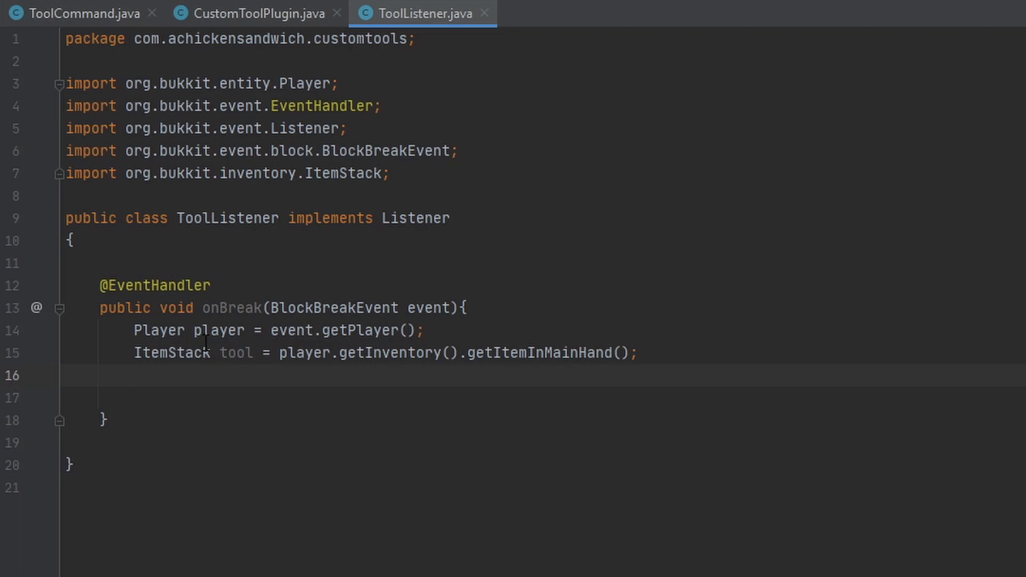
{"action": "left_click", "coordinate": [252, 12]}
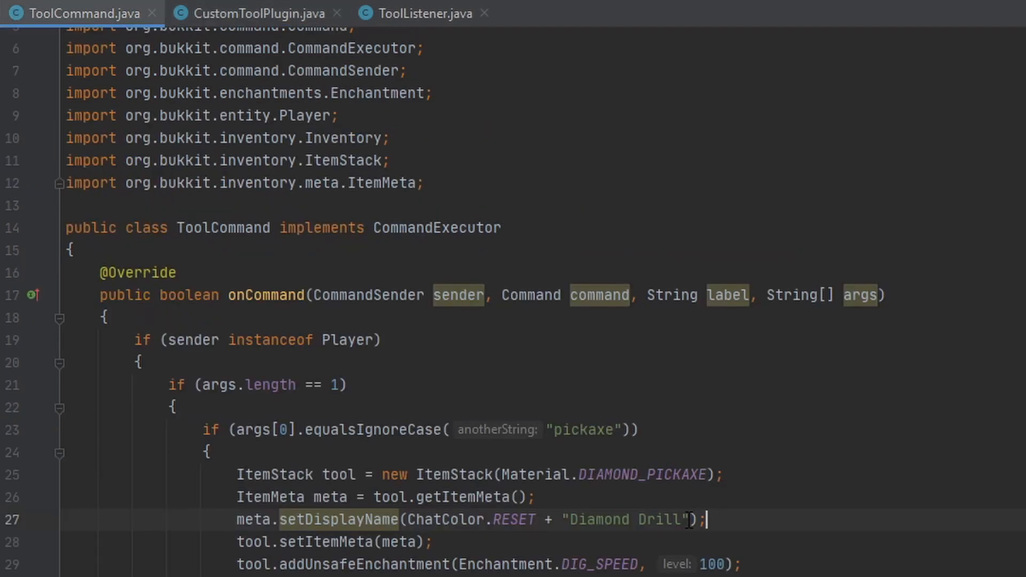
{"action": "left_click", "coordinate": [423, 13]}
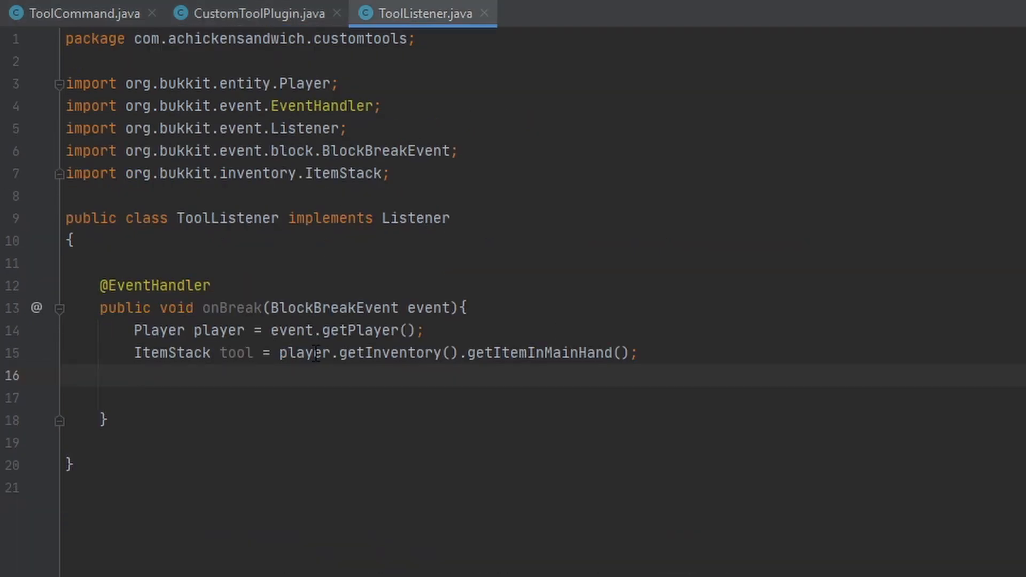
- Store the tool's display name from its item meta as String toolName
{"action": "type", "text": "Stru"}
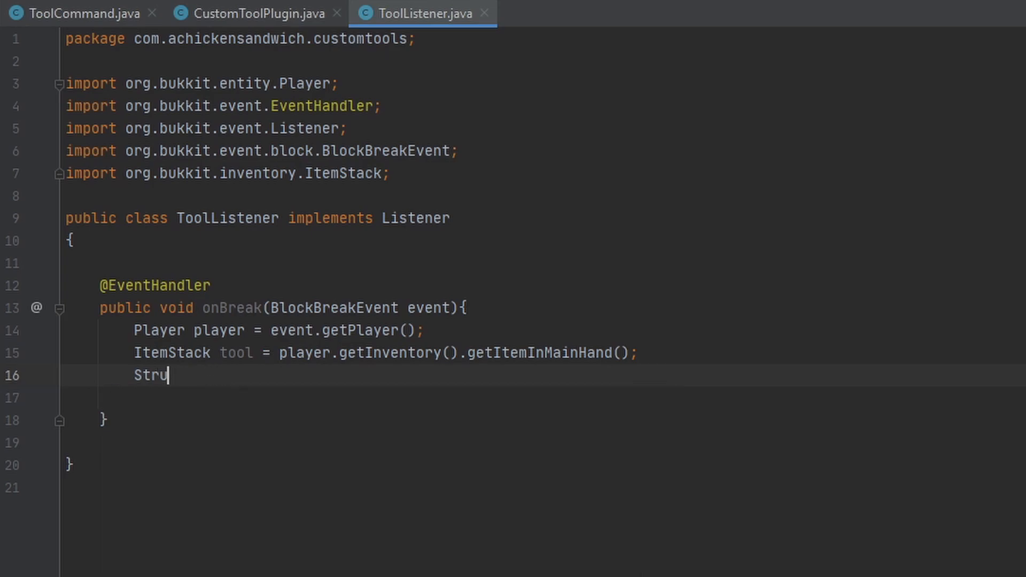
{"action": "type", "text": "ing too"}
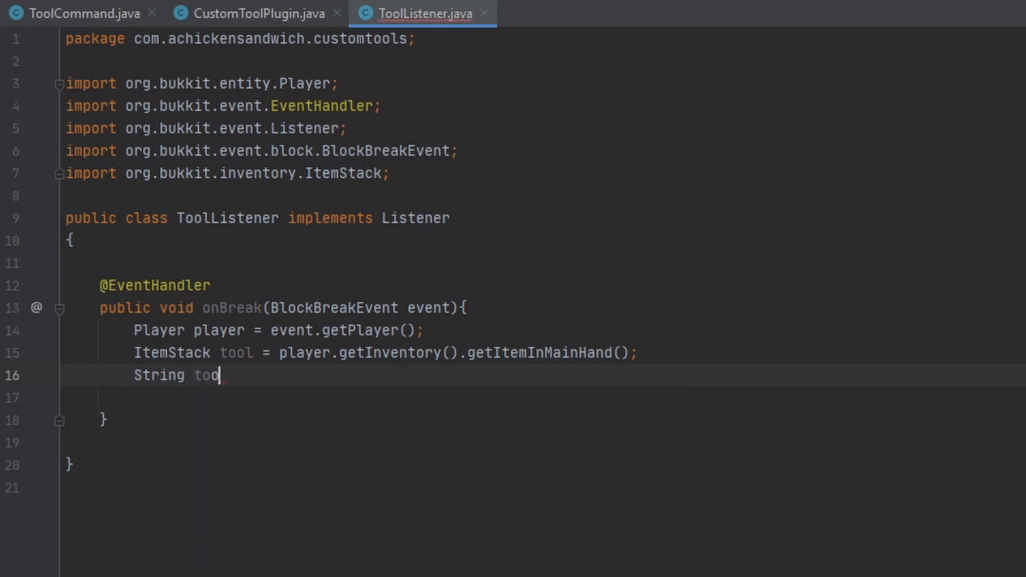
{"action": "type", "text": "lName ="}
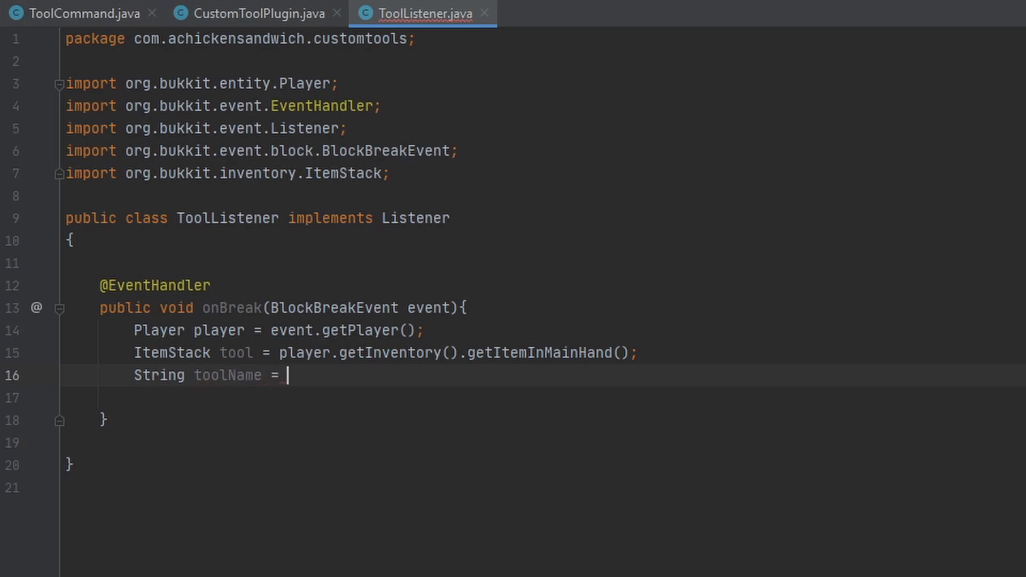
{"action": "type", "text": "tool.getItemMeta()."}
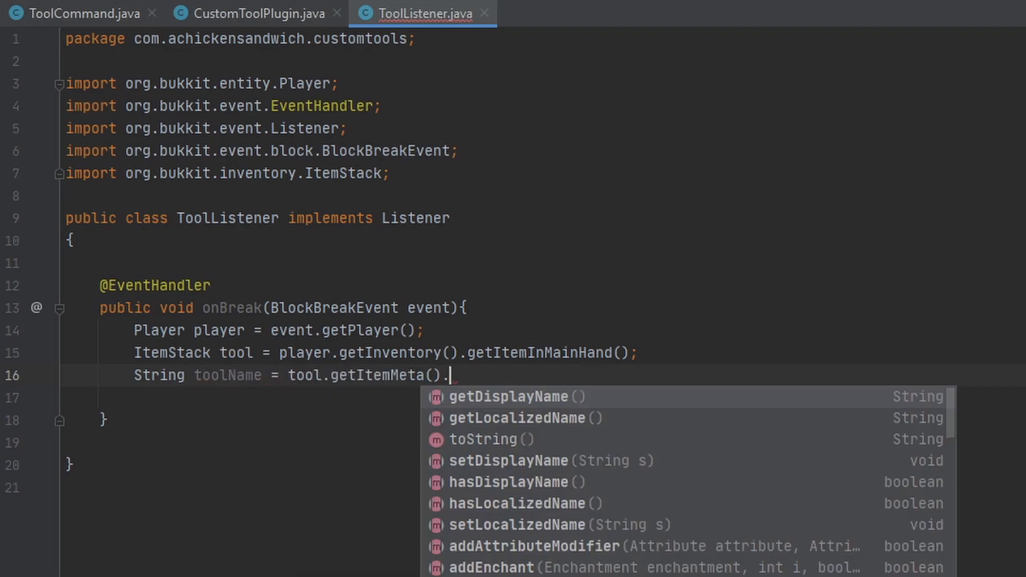
- Add String toCheck = "Diamond Drill"; on the line after toolName
{"action": "left_click", "coordinate": [511, 397]}
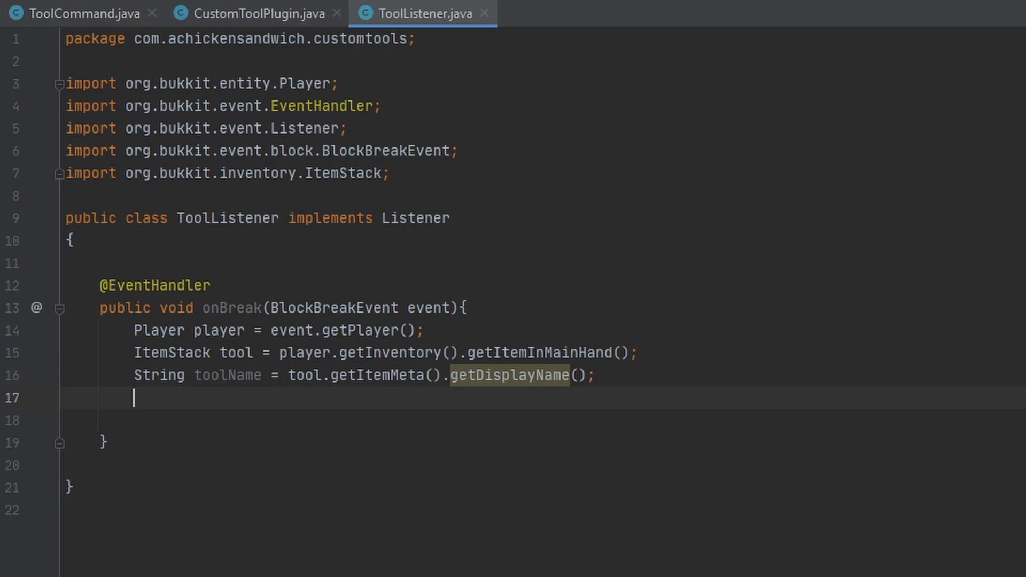
{"action": "type", "text": "String t"}
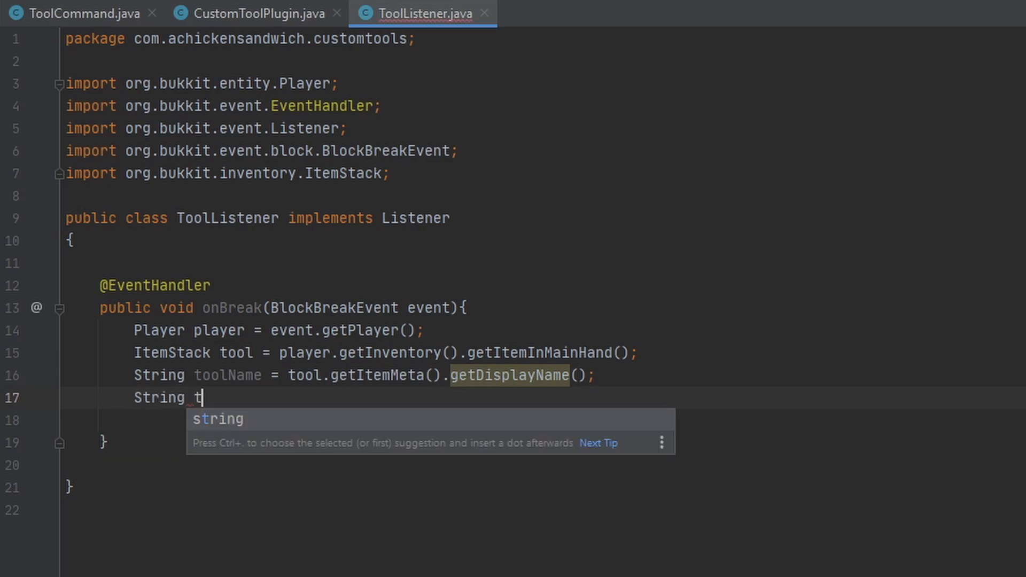
{"action": "type", "text": "oCheck"}
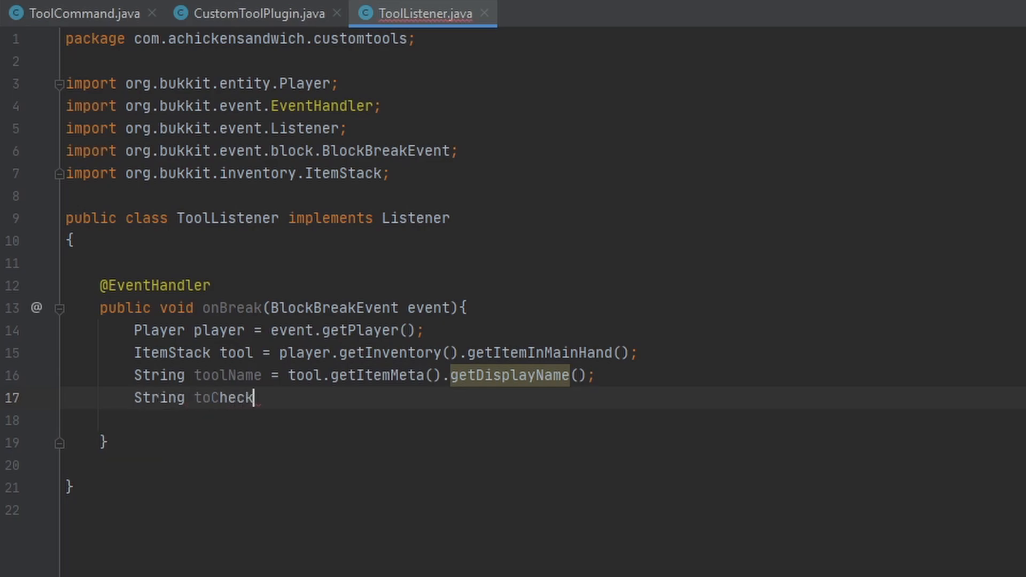
{"action": "type", "text": "= \"D\""}
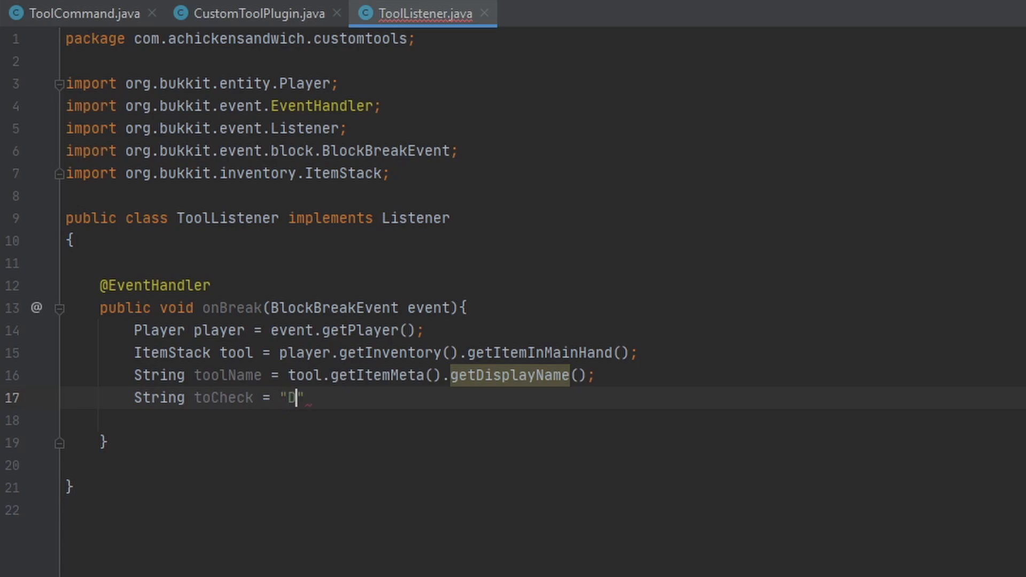
{"action": "type", "text": "iamond Dro"}
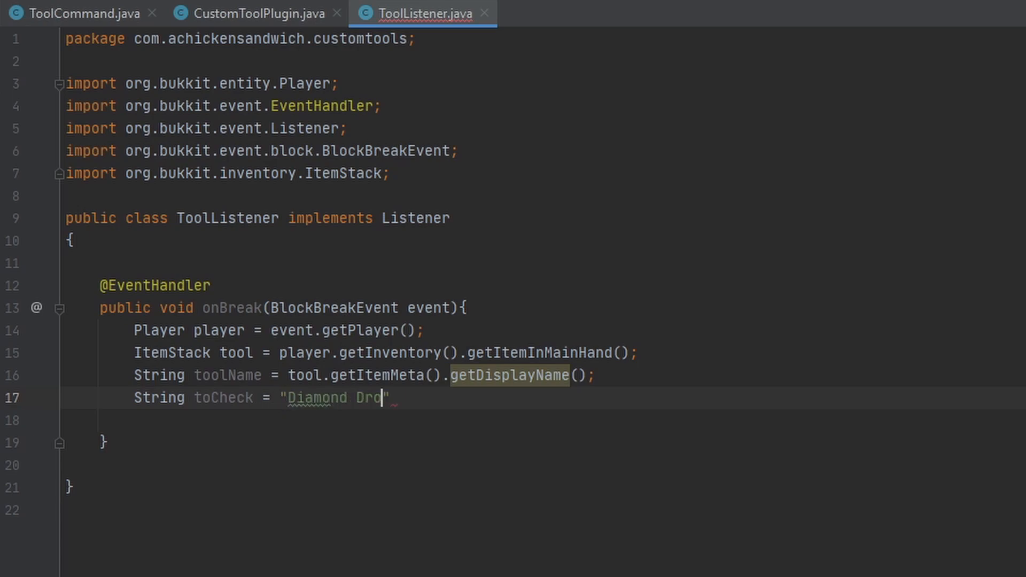
{"action": "type", "text": "ll\";"}
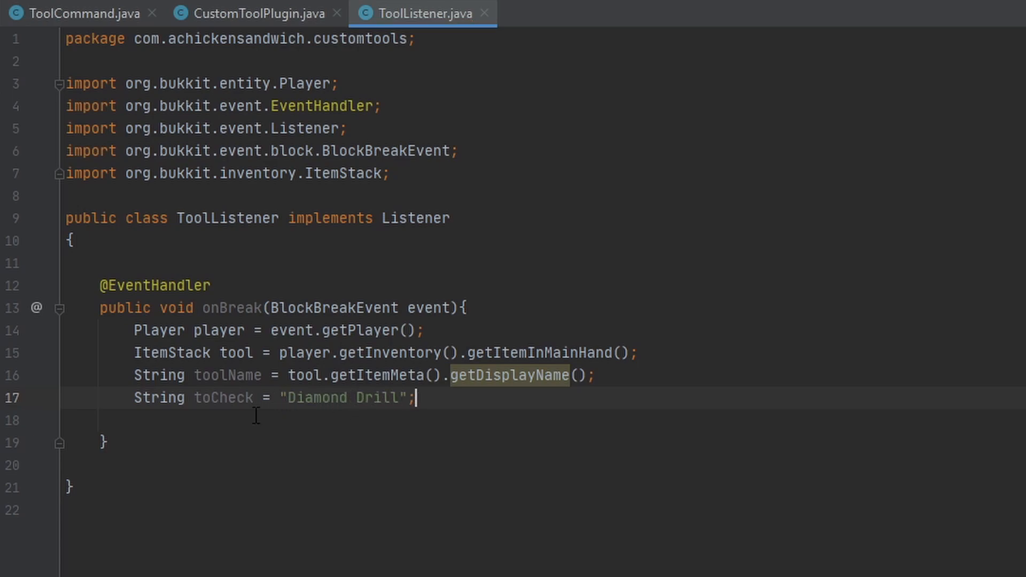
{"action": "mouse_move", "coordinate": [458, 400]}
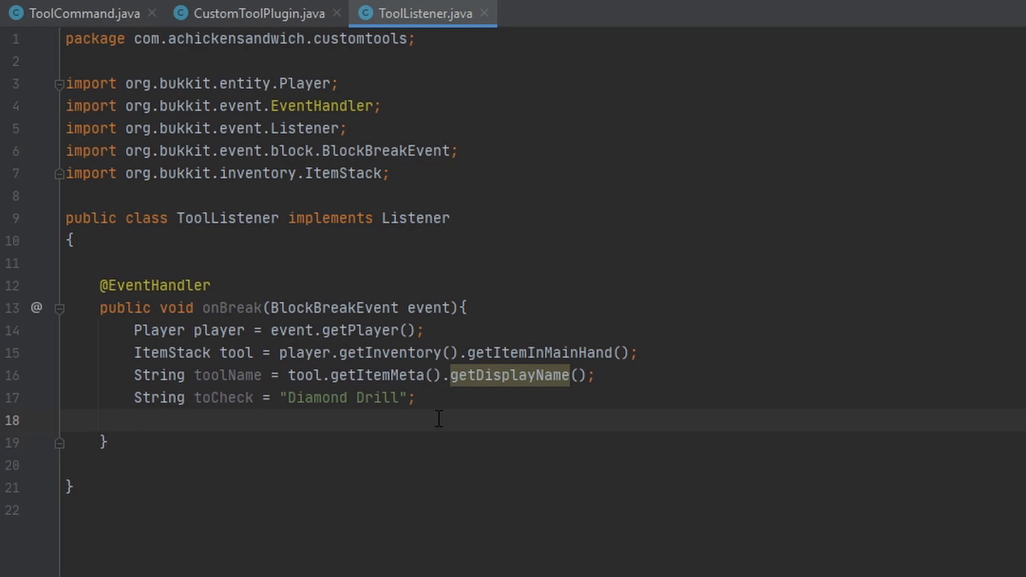
{"action": "mouse_move", "coordinate": [474, 400]}
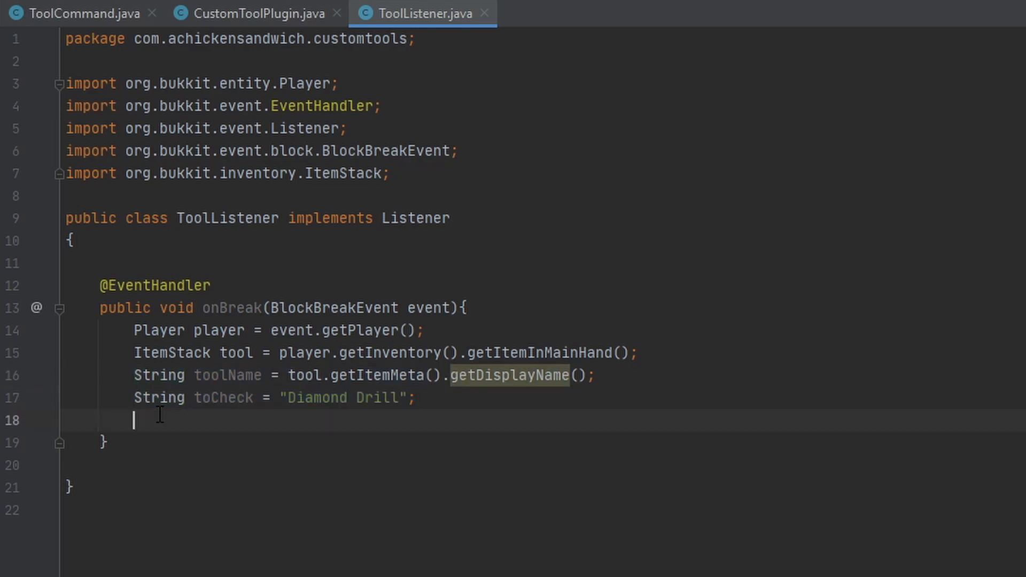
- Add an if (toolName.equals(toCheck)) block and move inside it
{"action": "type", "text": "if ("}
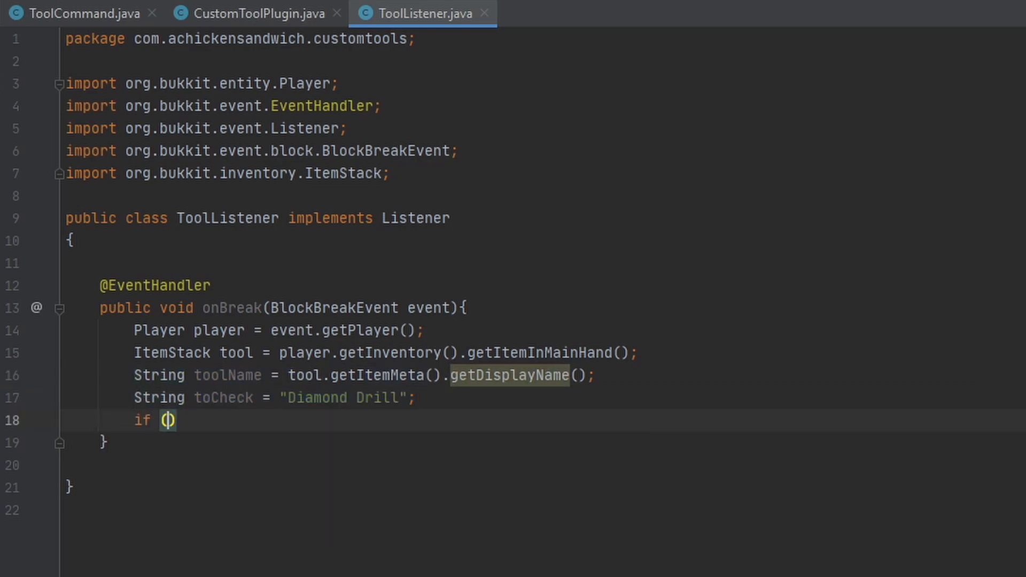
{"action": "type", "text": "toolName.equals(tok"}
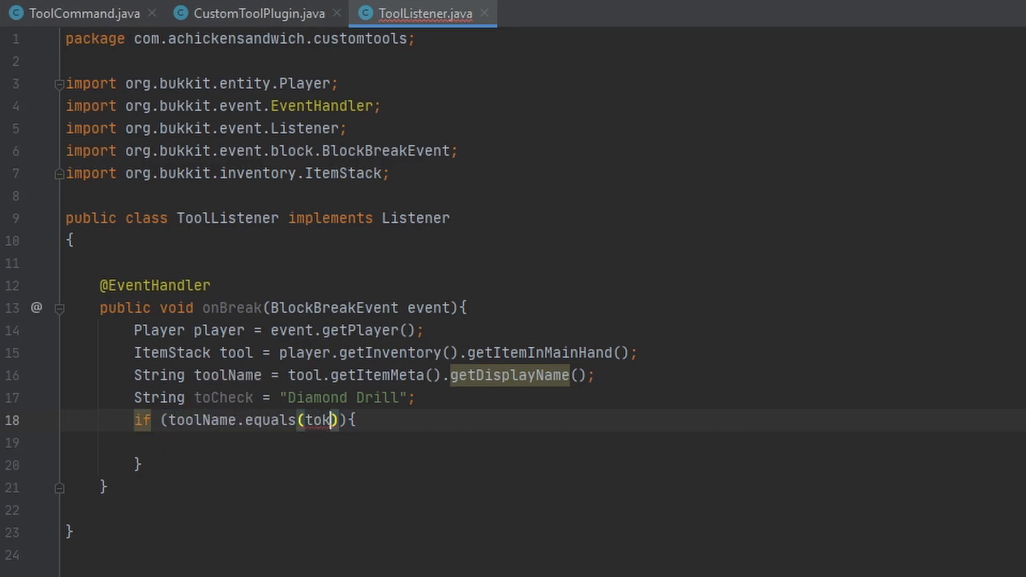
{"action": "type", "text": "playe"}
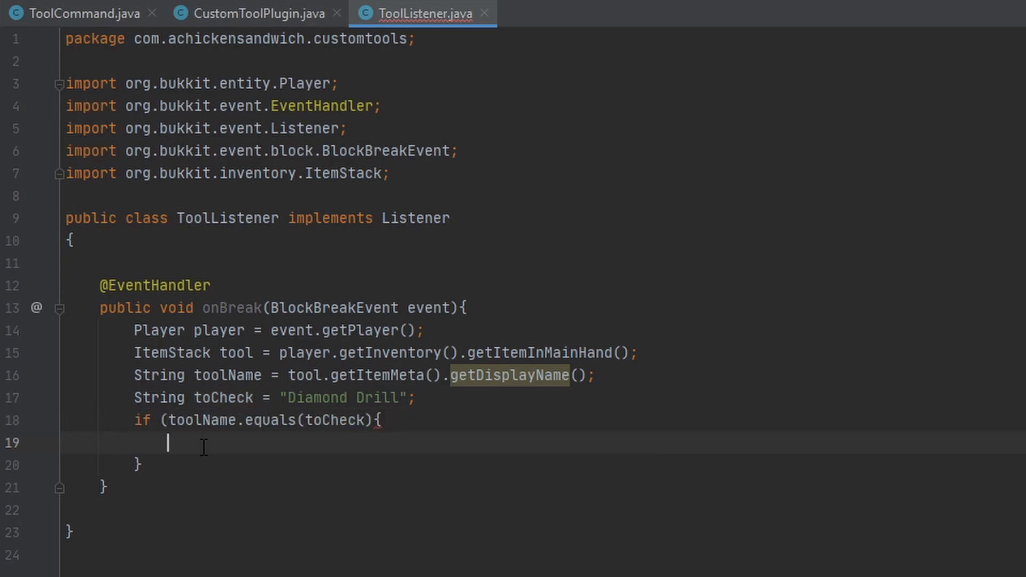
{"action": "key", "text": "enter"}
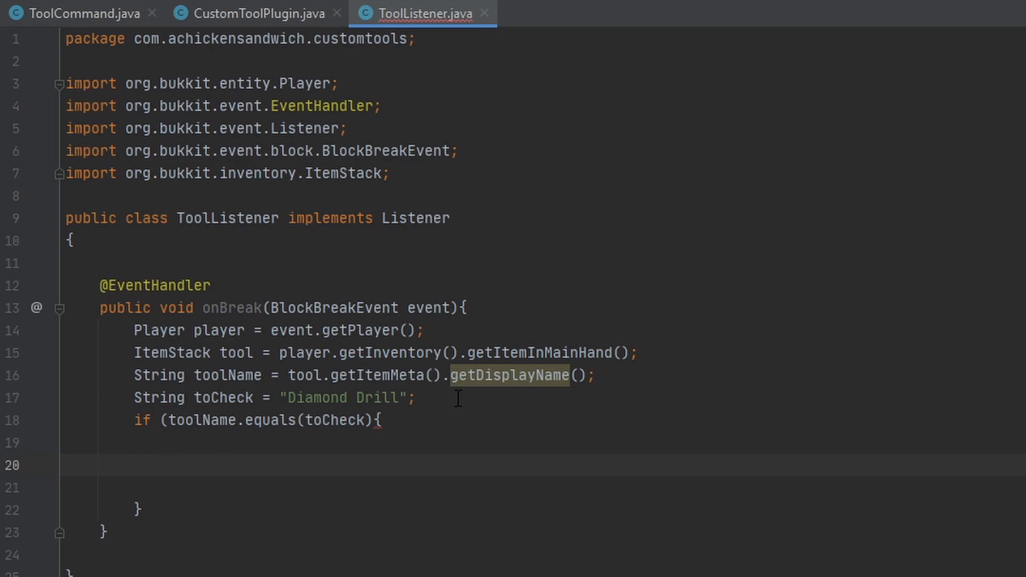
{"action": "left_click", "coordinate": [168, 465]}
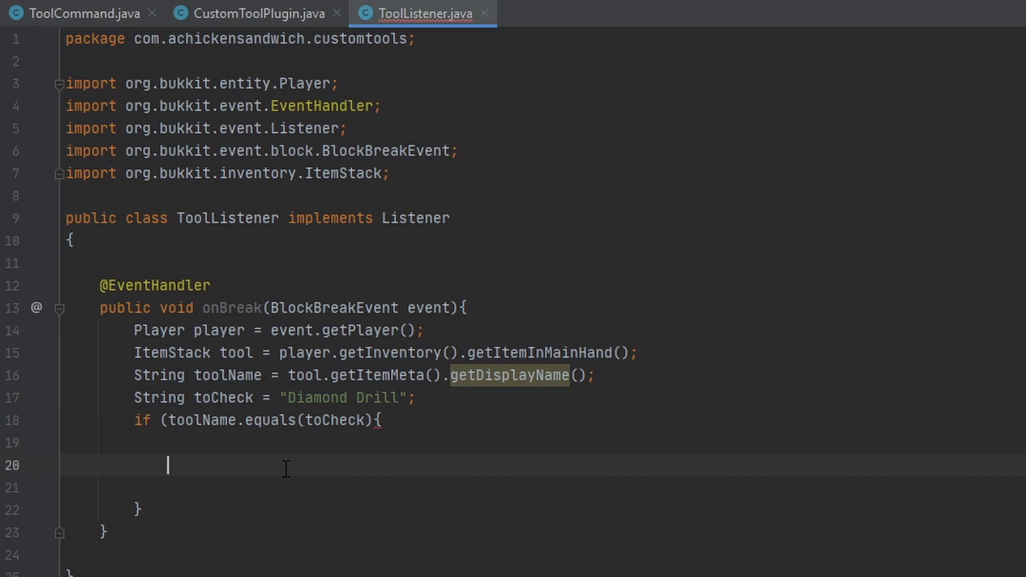
- Store event.getBlock().getDrops(tool) as Collection<ItemStack> drops
{"action": "type", "text": "even"}
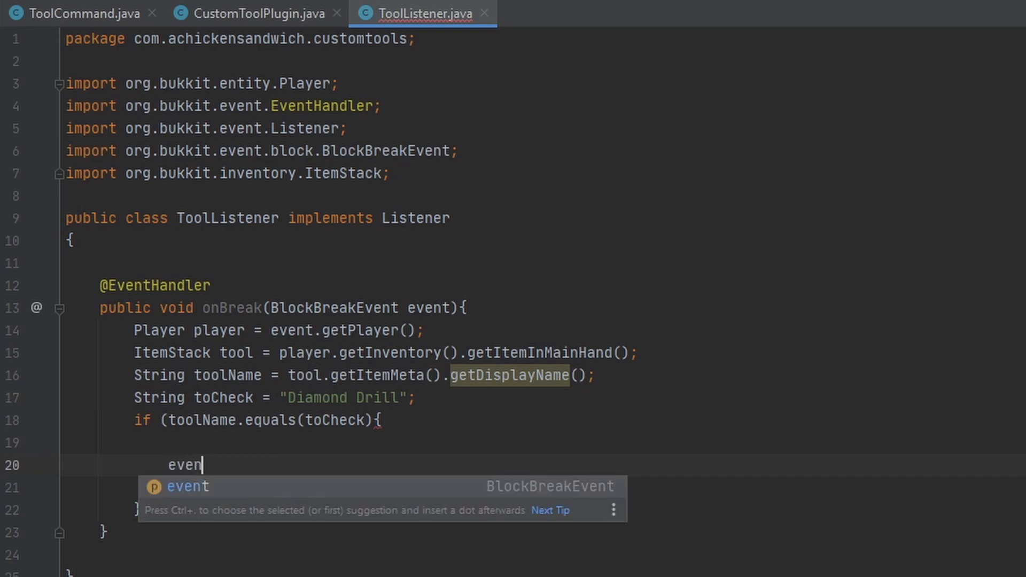
{"action": "type", "text": "t.getBlock().getDrops("}
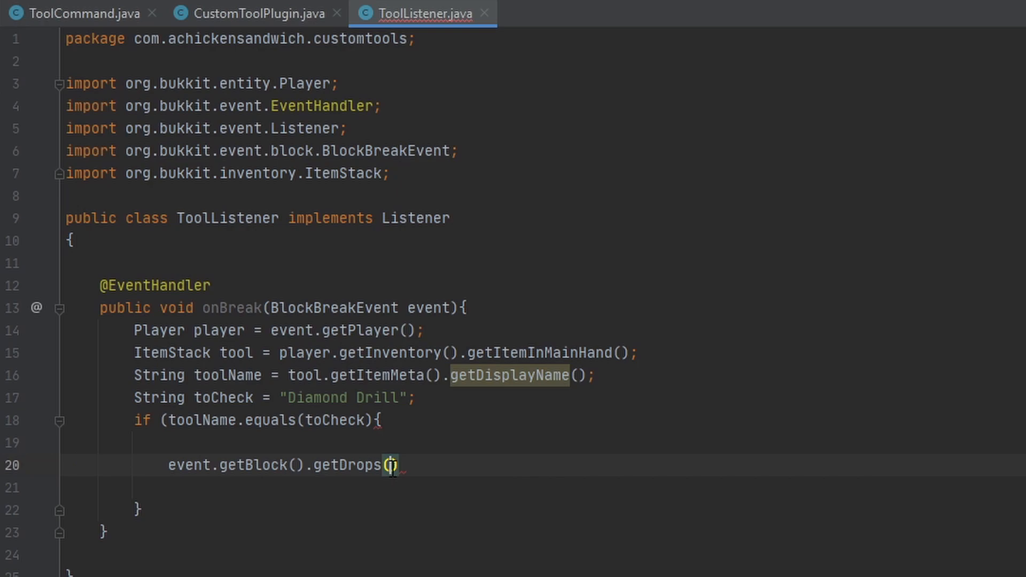
{"action": "type", "text": "tool"}
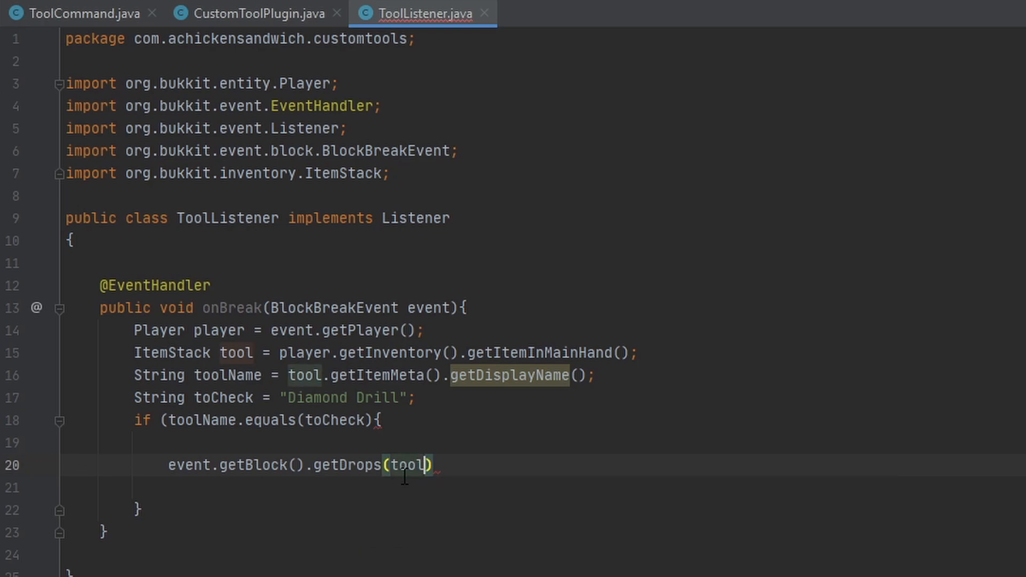
{"action": "type", "text": ";"}
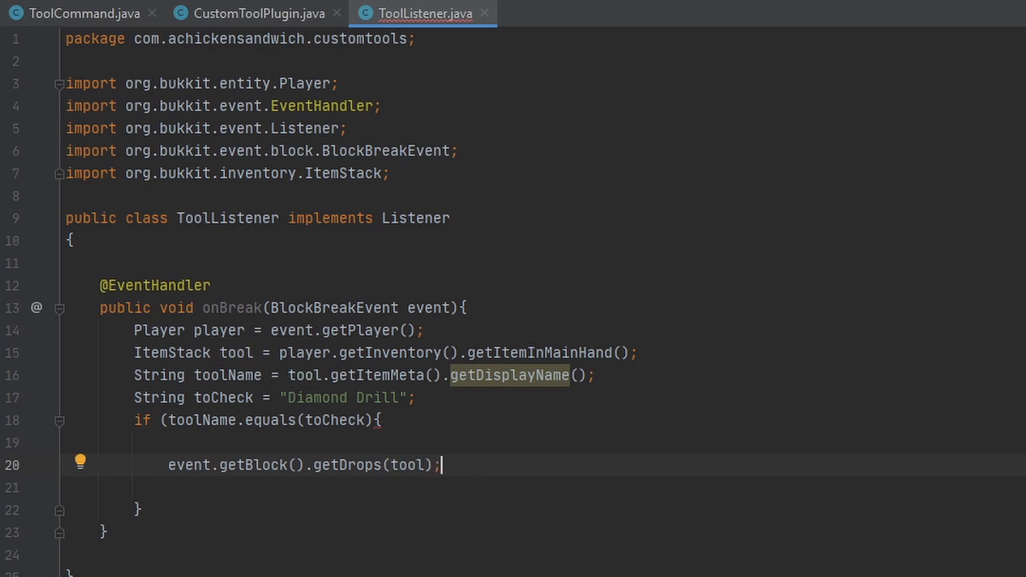
{"action": "mouse_move", "coordinate": [475, 467]}
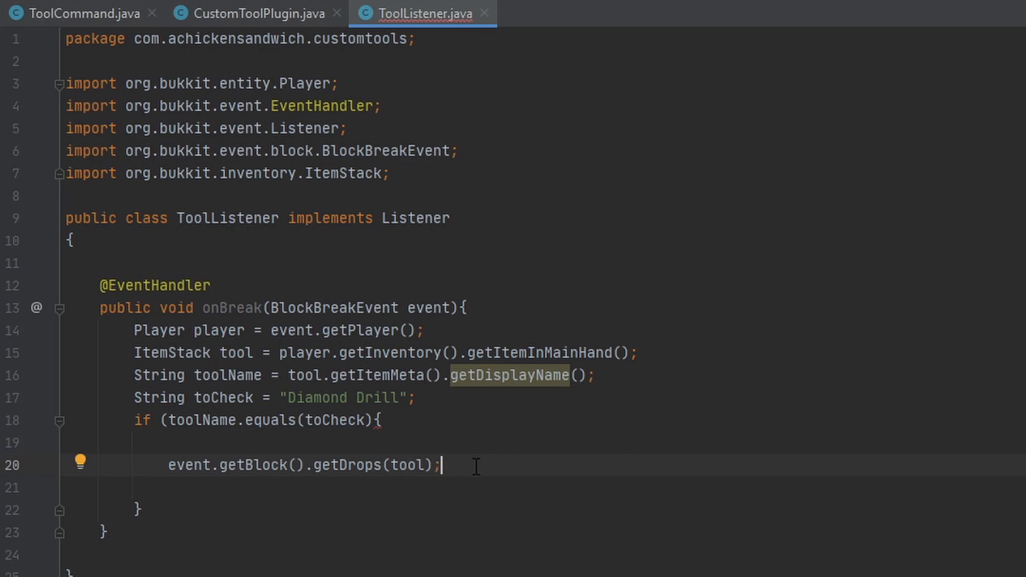
{"action": "double_click", "coordinate": [413, 464]}
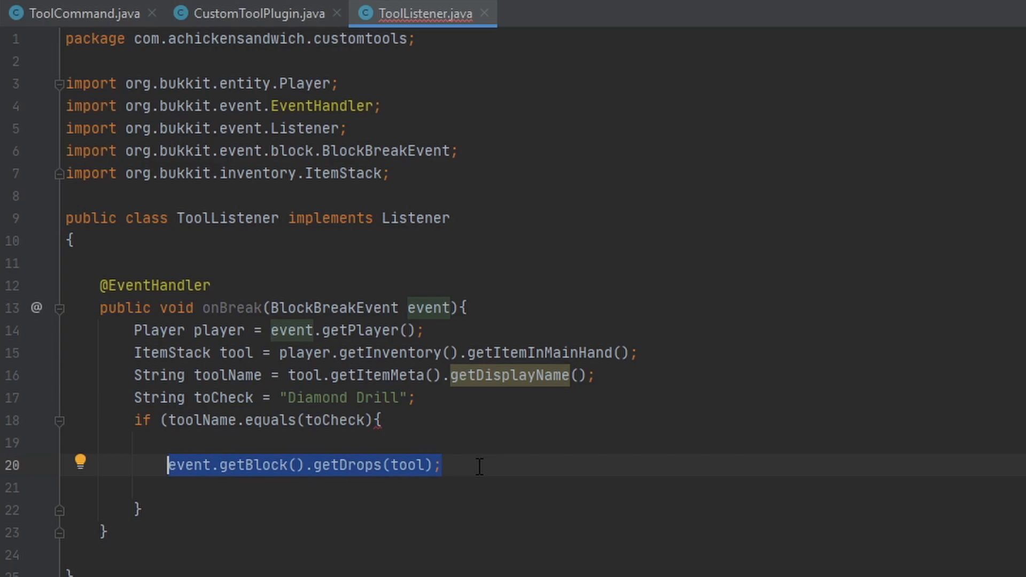
{"action": "type", "text": "CollectionItem"}
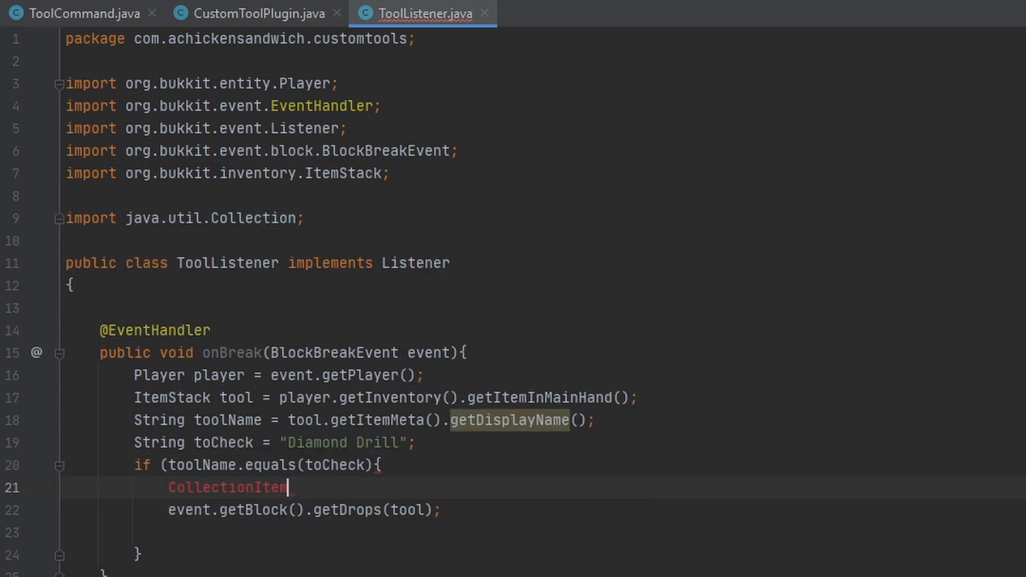
{"action": "type", "text": "<Item>"}
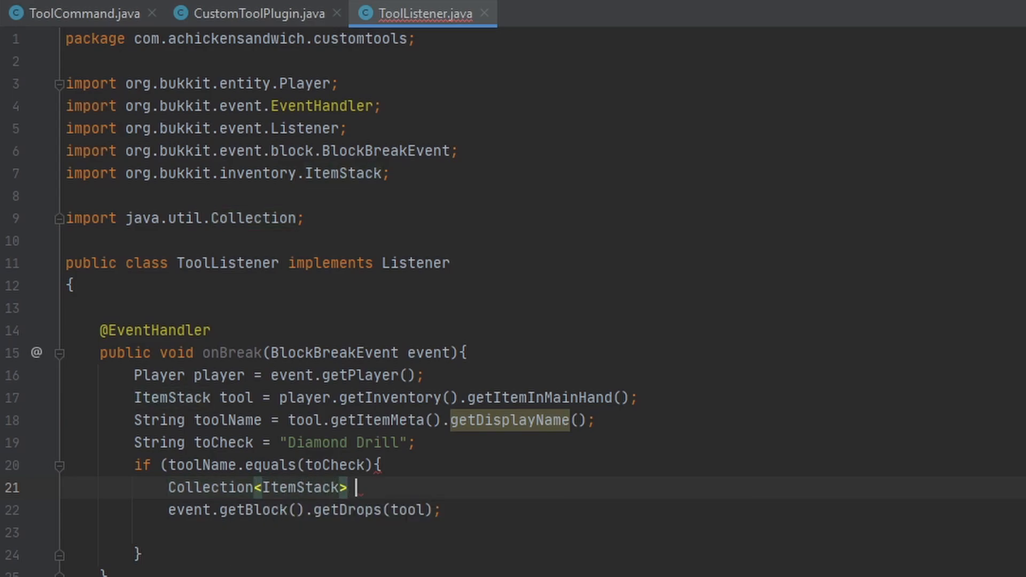
{"action": "type", "text": "drops = event.getBlock().getDrops(tool);"}
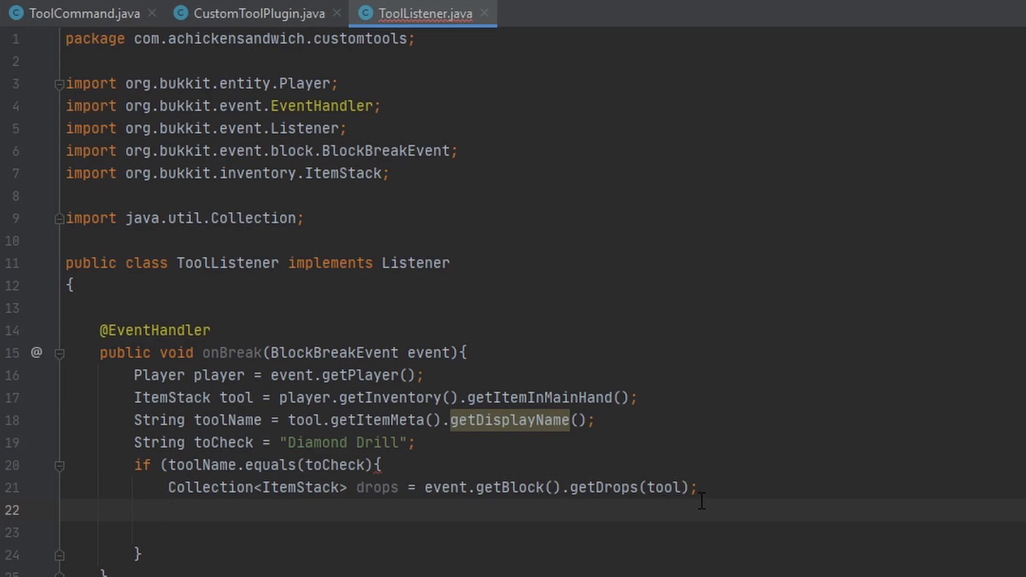
{"action": "mouse_move", "coordinate": [721, 507]}
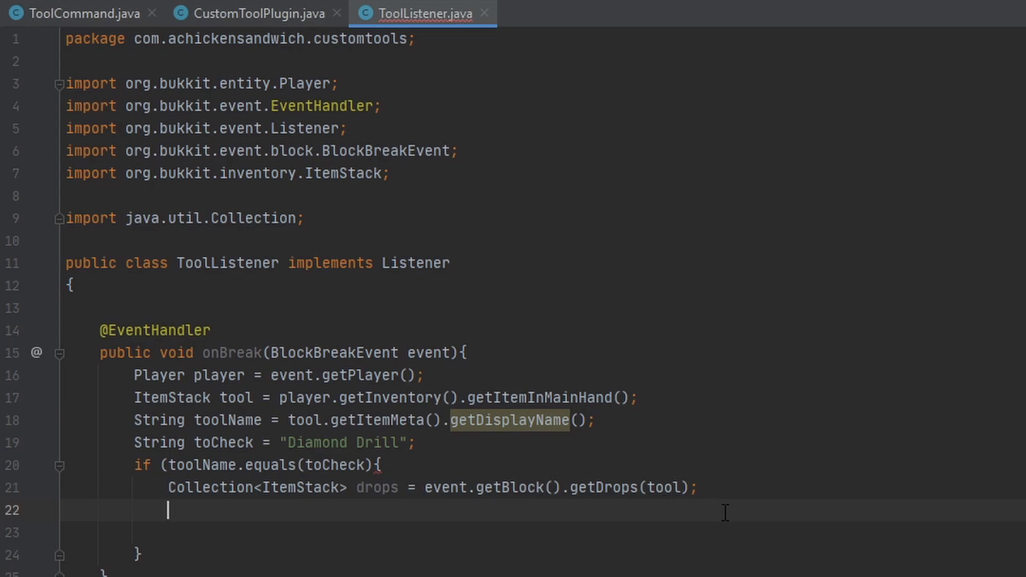
- Turn off normal drops with event.setDropItems(false);
{"action": "type", "text": "event.setDropIte;"}
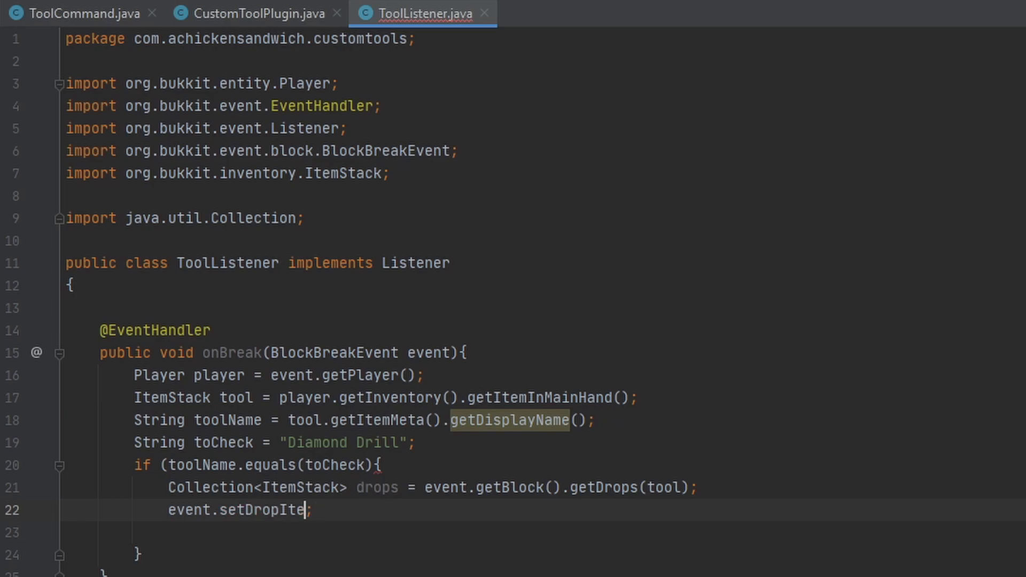
{"action": "type", "text": "ms()"}
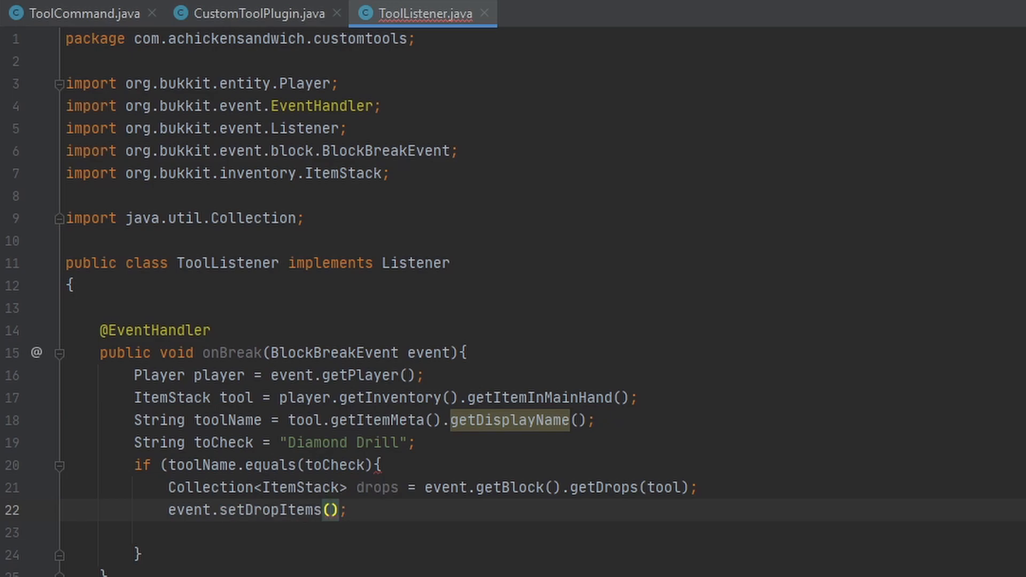
{"action": "type", "text": "false"}
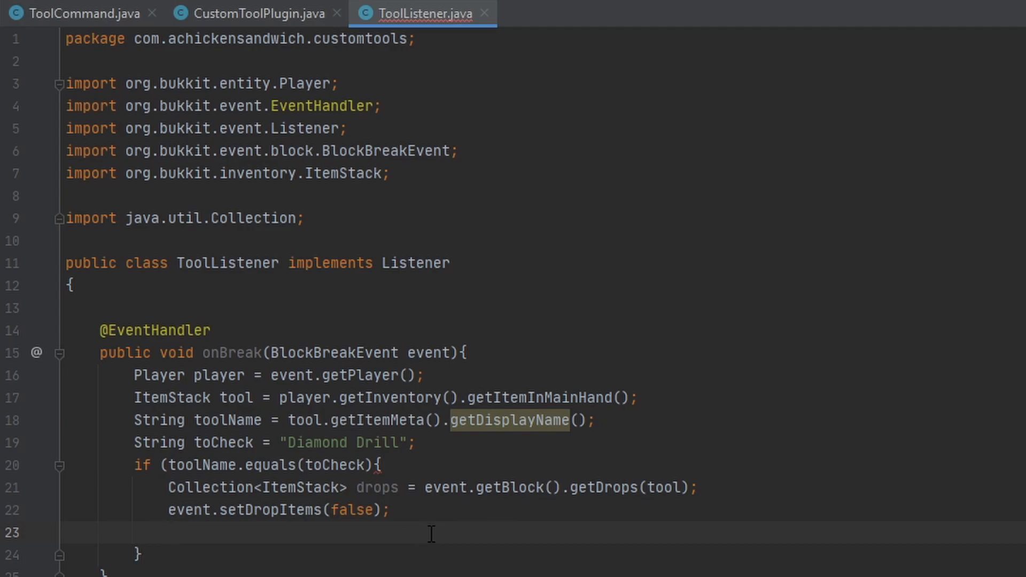
{"action": "scroll", "scroll_direction": "down", "scroll_amount": 3}
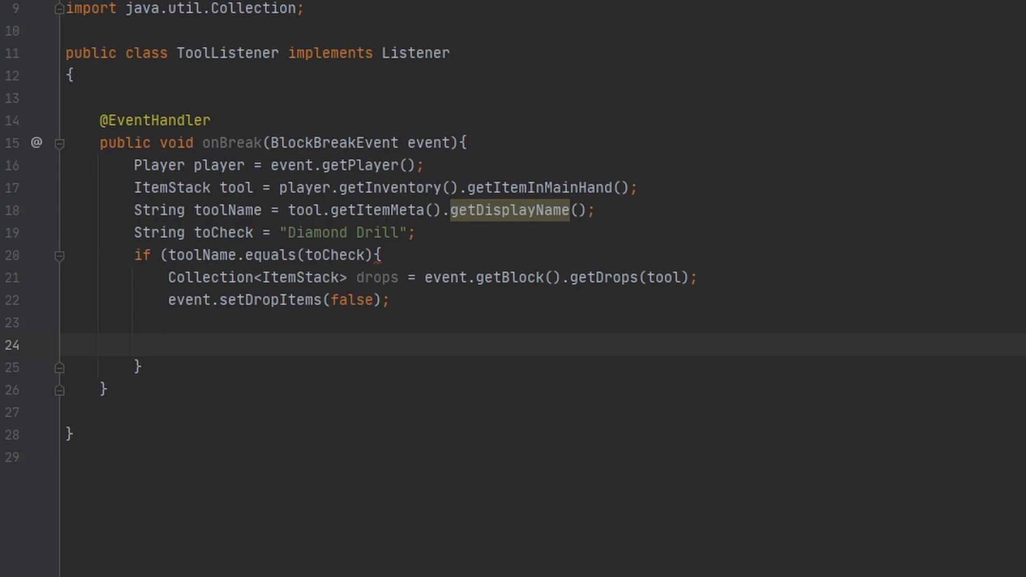
{"action": "left_click", "coordinate": [167, 345]}
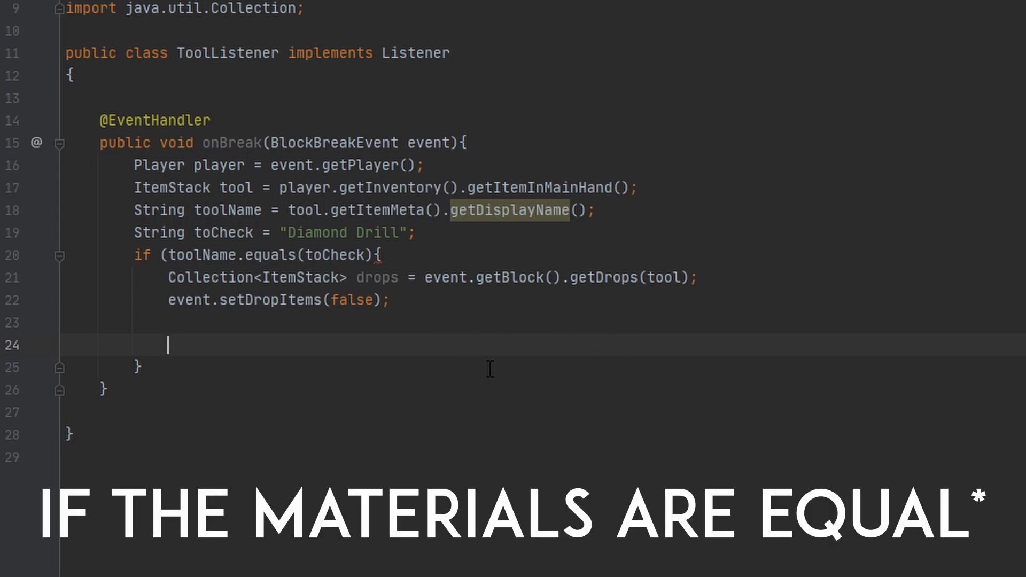
{"action": "mouse_move", "coordinate": [395, 345]}
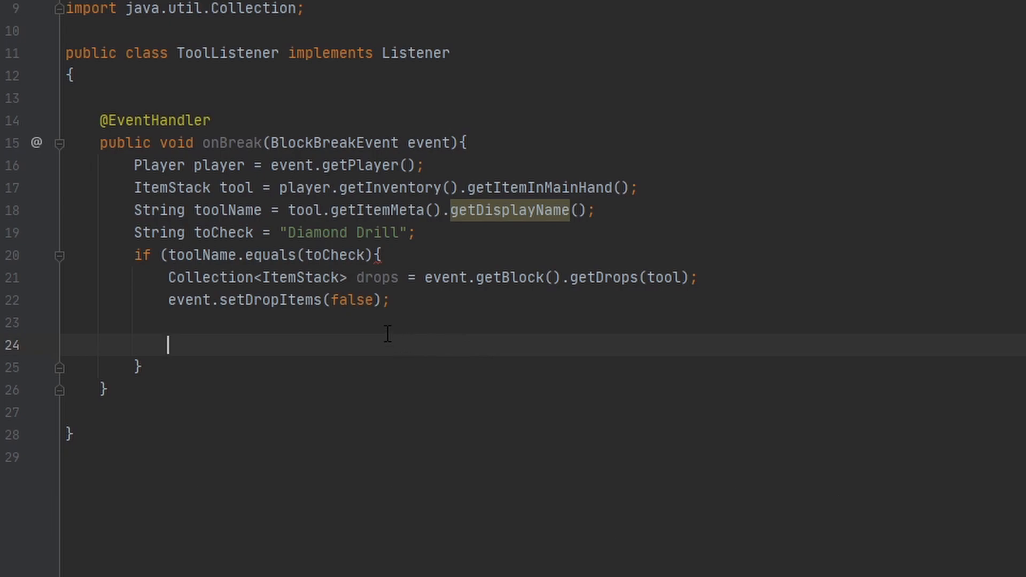
{"action": "mouse_move", "coordinate": [379, 330]}
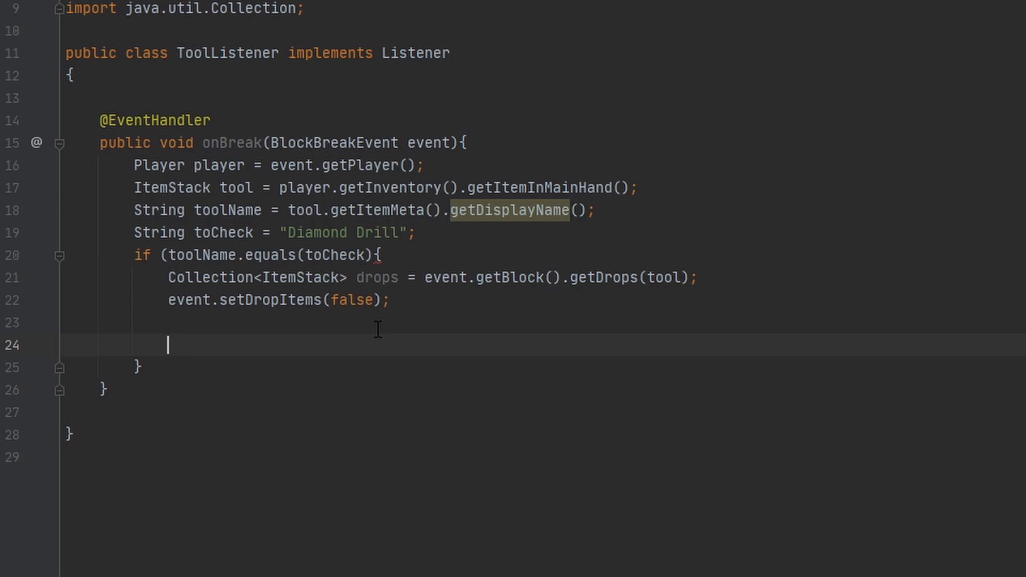
{"action": "mouse_move", "coordinate": [318, 352]}
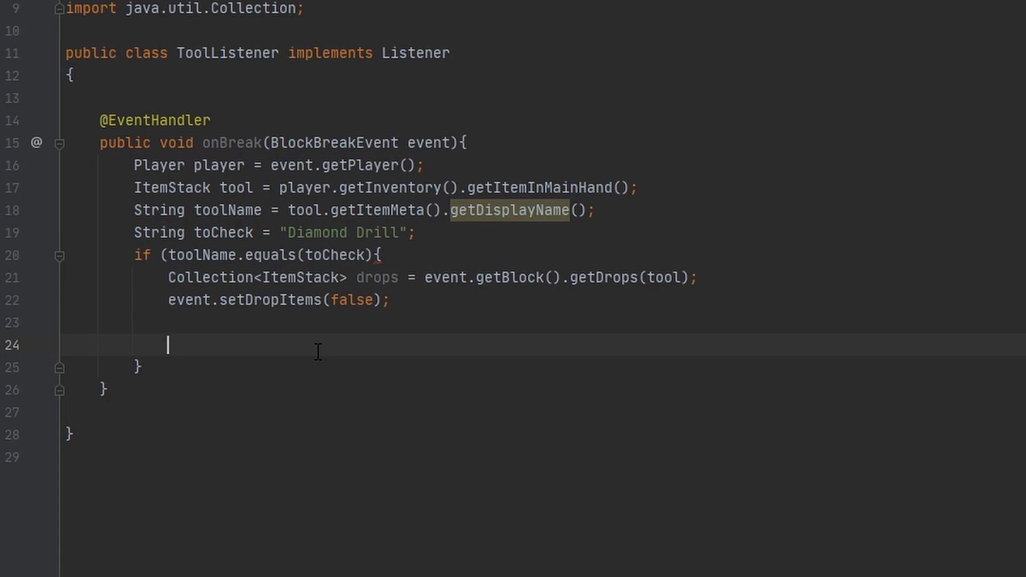
{"action": "mouse_move", "coordinate": [343, 345]}
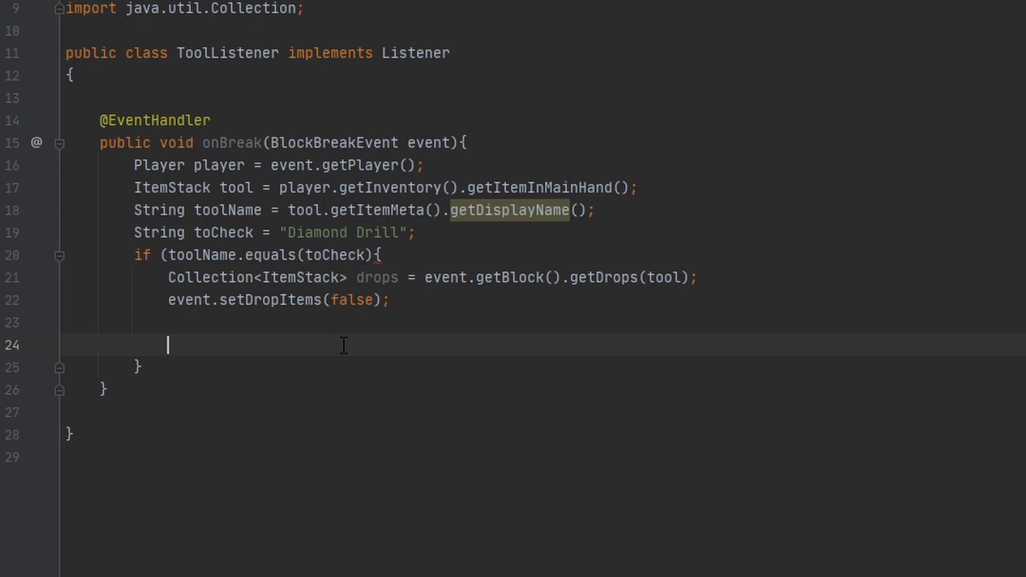
{"action": "mouse_move", "coordinate": [341, 323]}
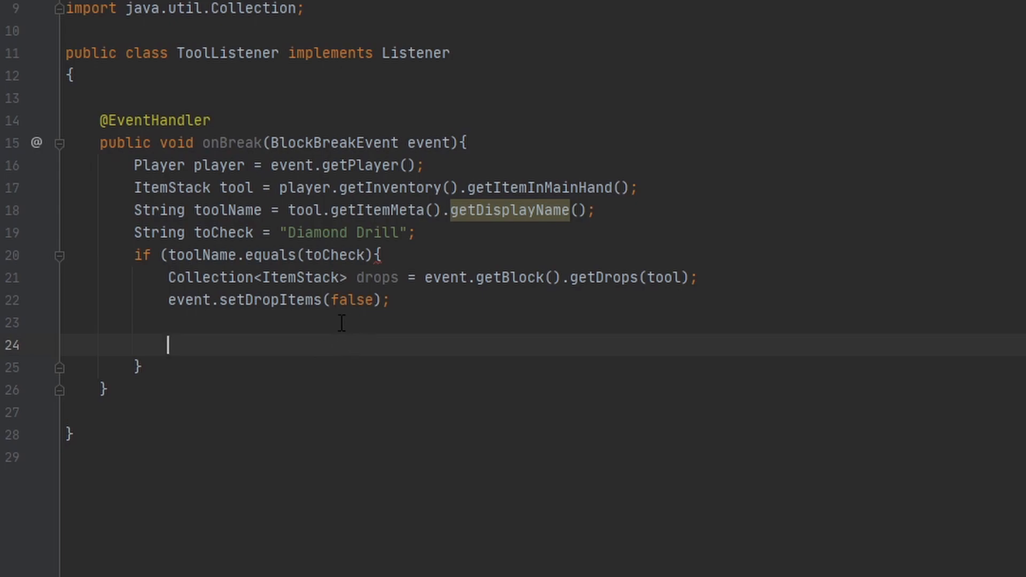
- Store player.getInventory() as inv and int firstEmpty = inv.firstEmpty();
{"action": "type", "text": "Inventory"}
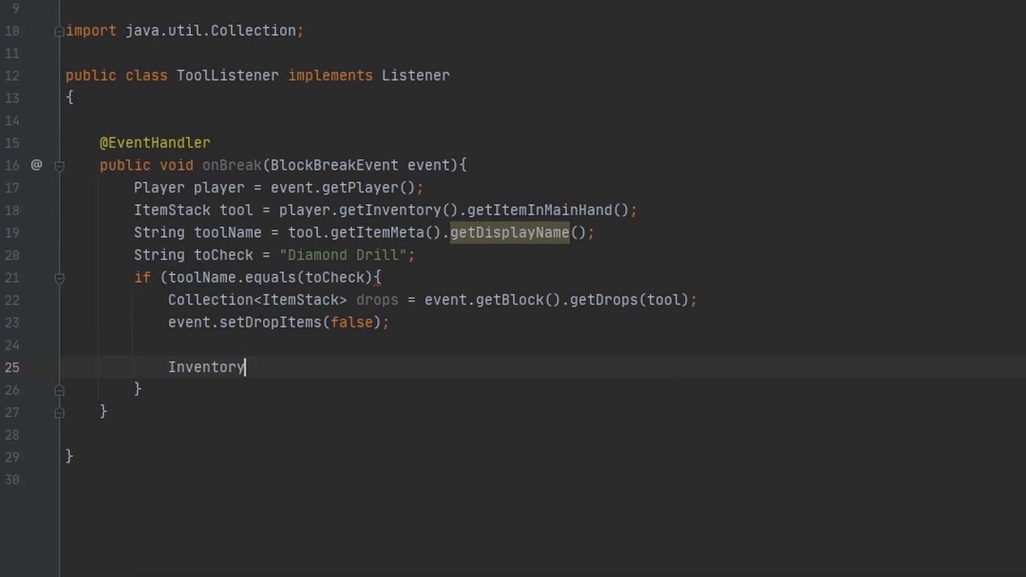
{"action": "type", "text": "inv = player.getInventory();;"}
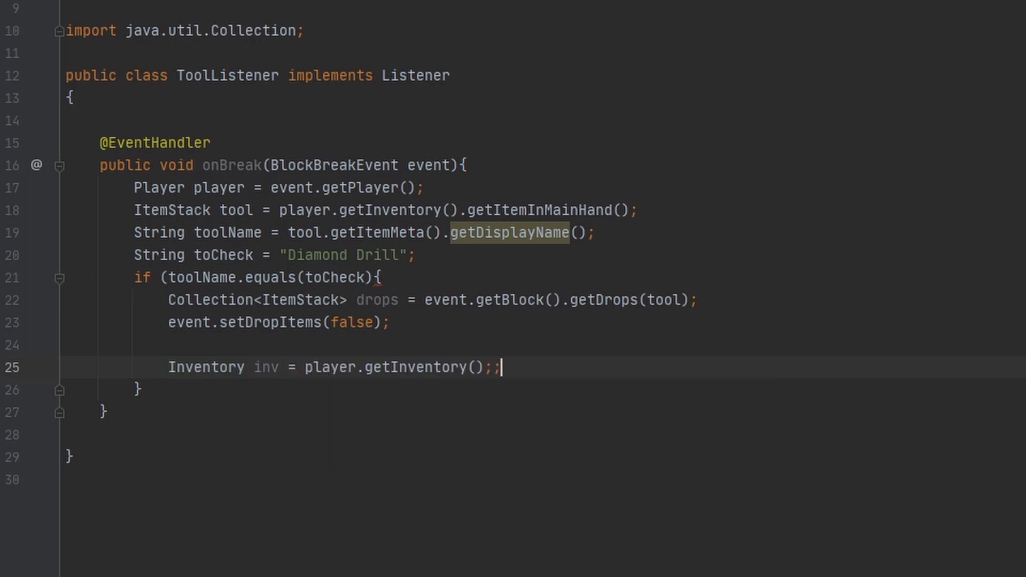
{"action": "type", "text": "inf"}
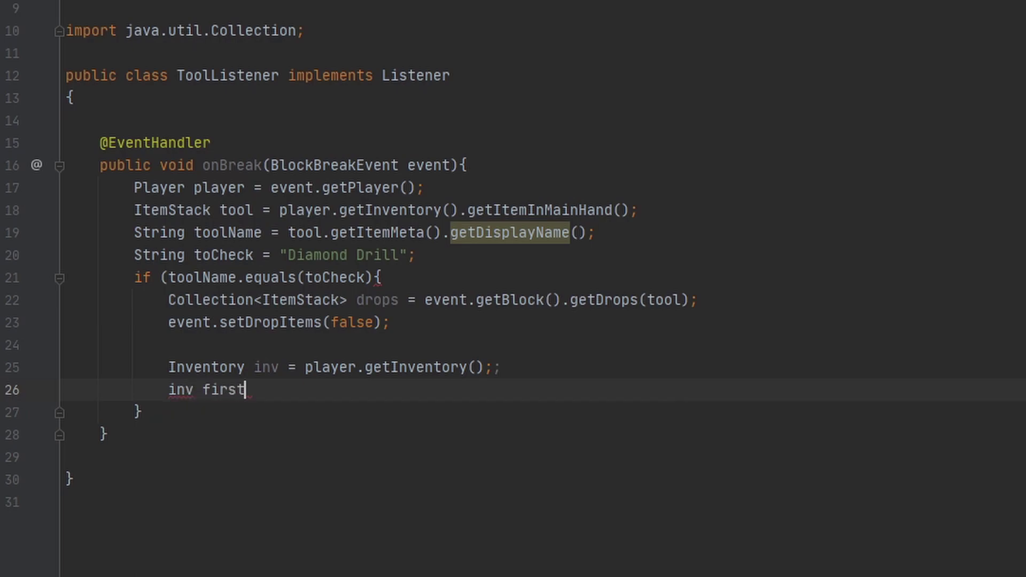
{"action": "type", "text": "Empty ="}
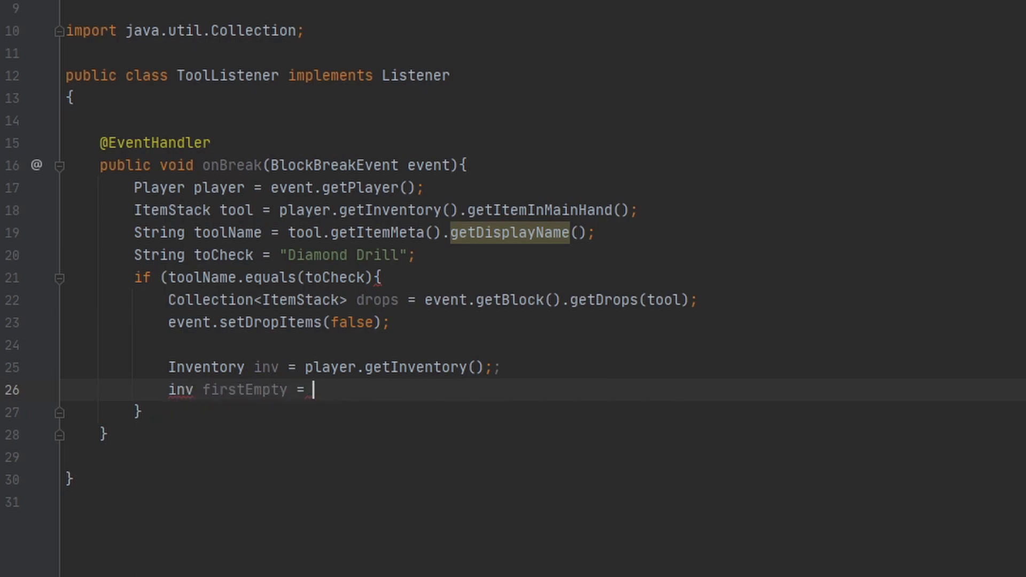
{"action": "type", "text": "inv.get"}
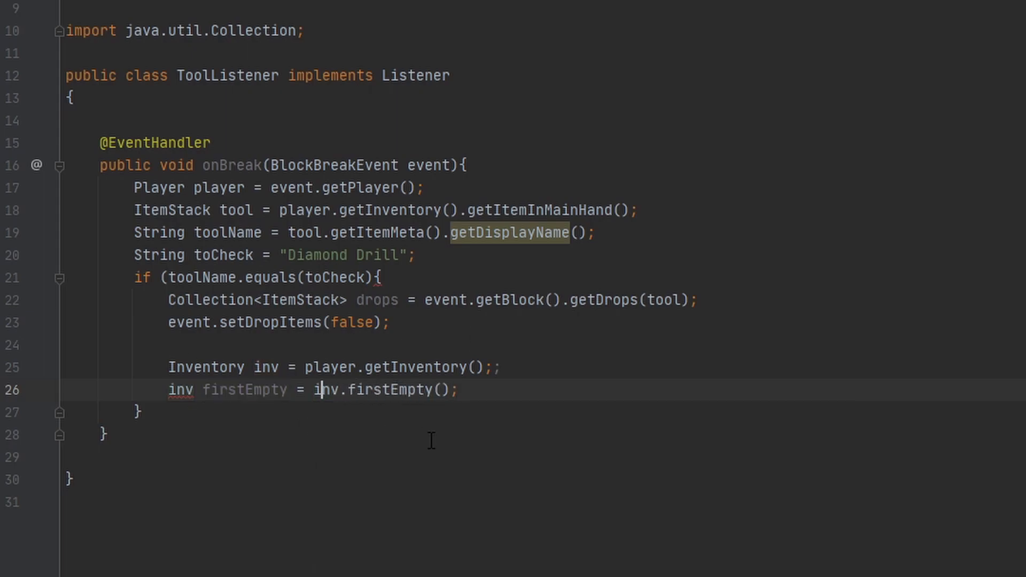
{"action": "type", "text": "int"}
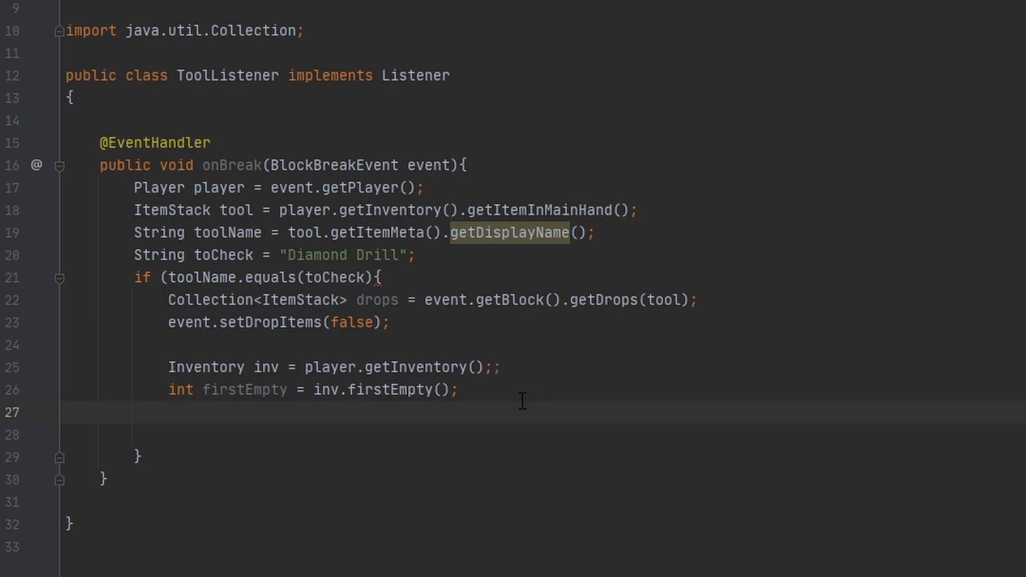
{"action": "mouse_move", "coordinate": [388, 295]}
{"action": "type", "text": "for (){"}
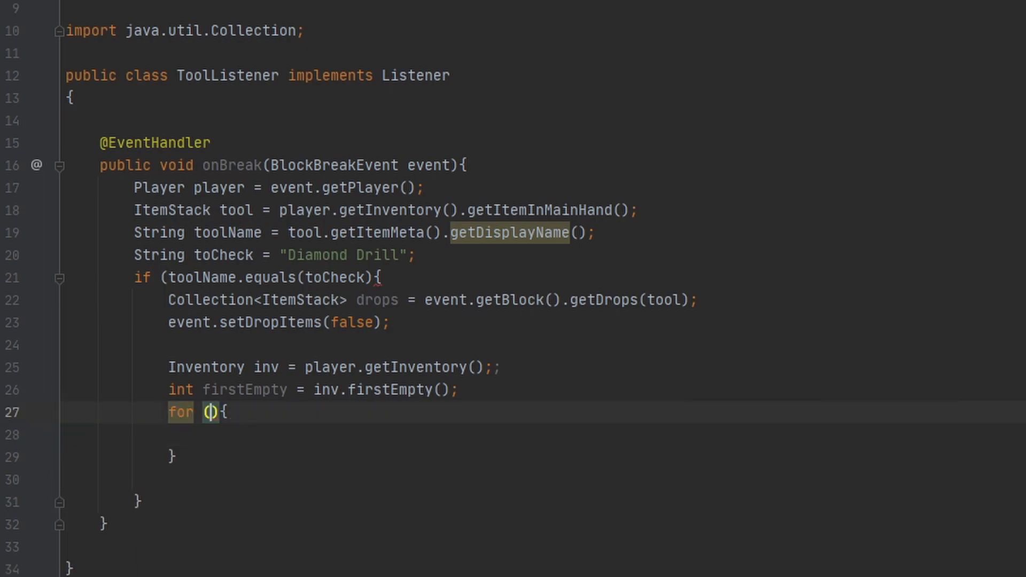
- Loop over drops, calling inv.setItem(firstEmpty, item) when firstEmpty > -1, else break
{"action": "type", "text": "s"}
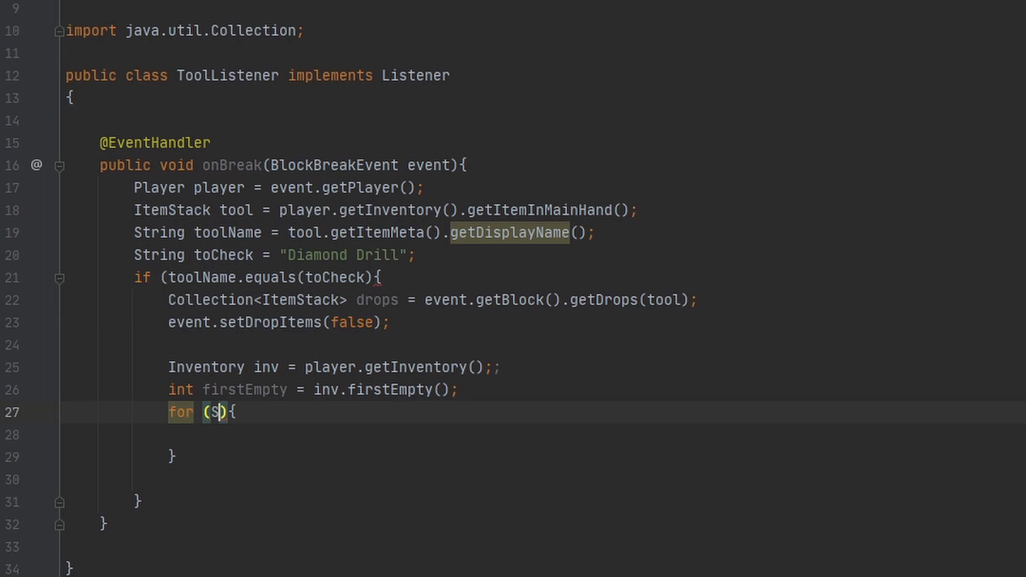
{"action": "type", "text": "ItemStack"}
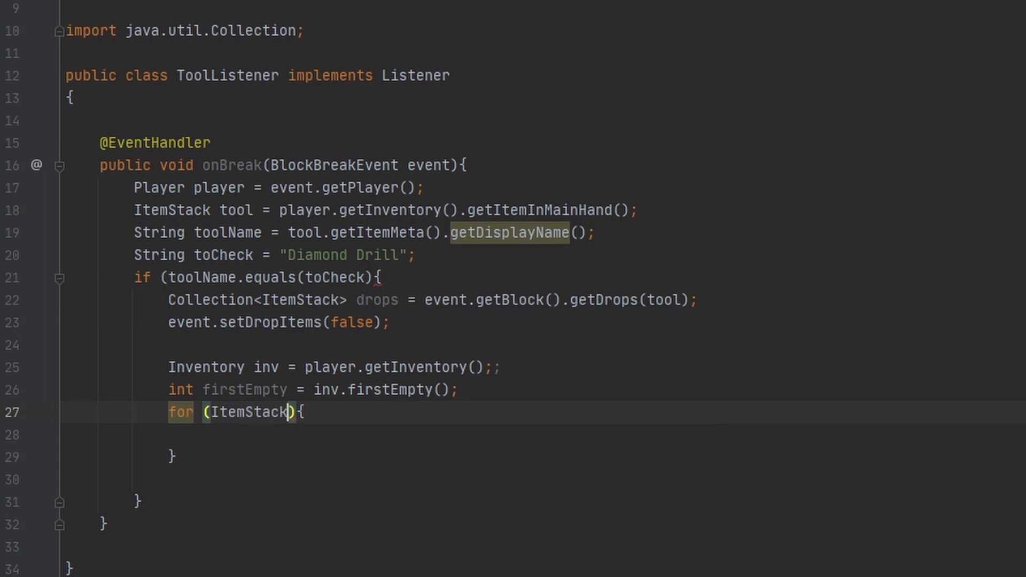
{"action": "type", "text": "item : drops"}
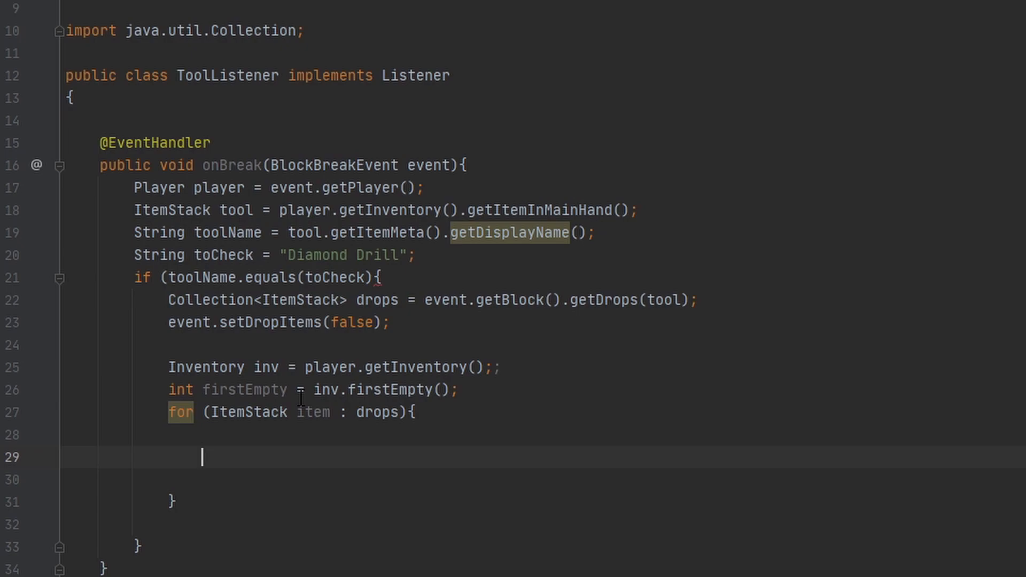
{"action": "type", "text": "if(){"}
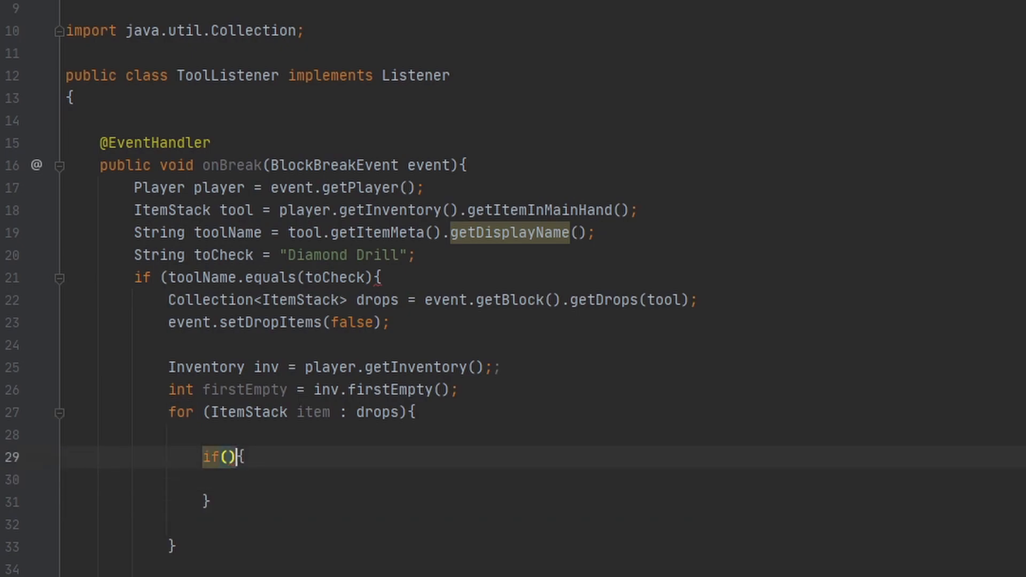
{"action": "type", "text": "firstEmpty >"}
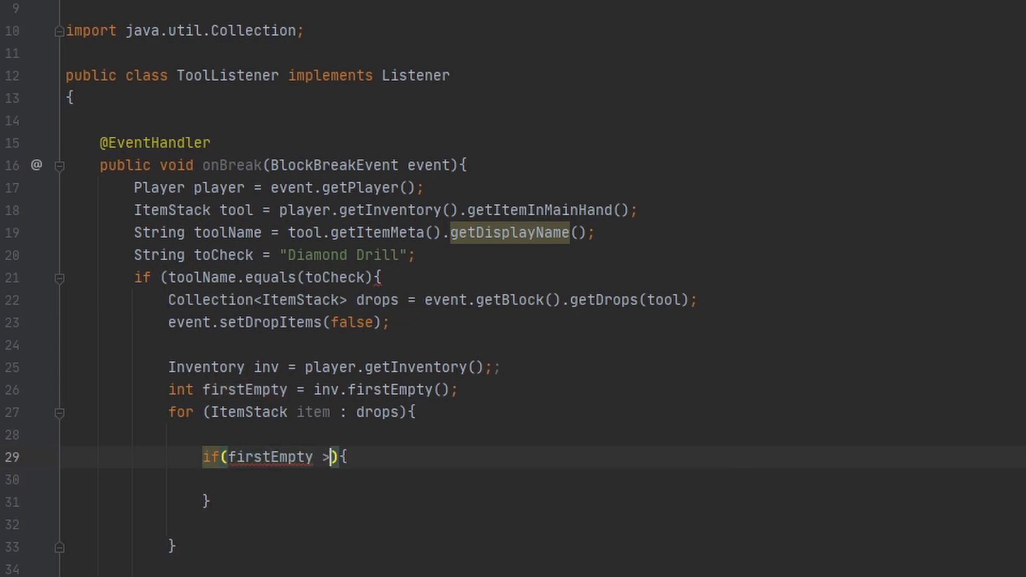
{"action": "type", "text": "-1"}
{"action": "left_click", "coordinate": [614, 501]}
{"action": "type", "text": " else {"}
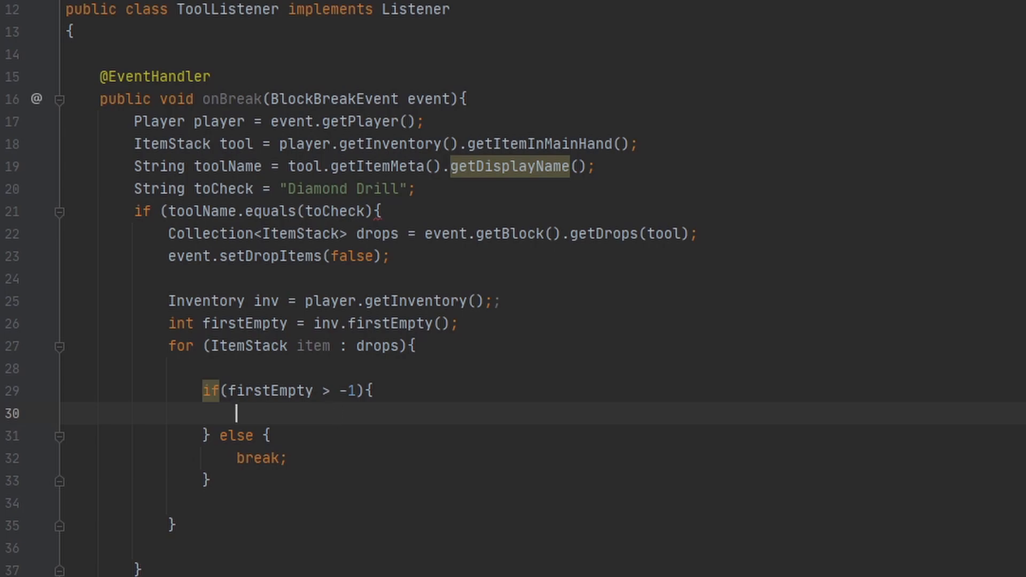
{"action": "type", "text": "inv.setItem(firstEmpty, );"}
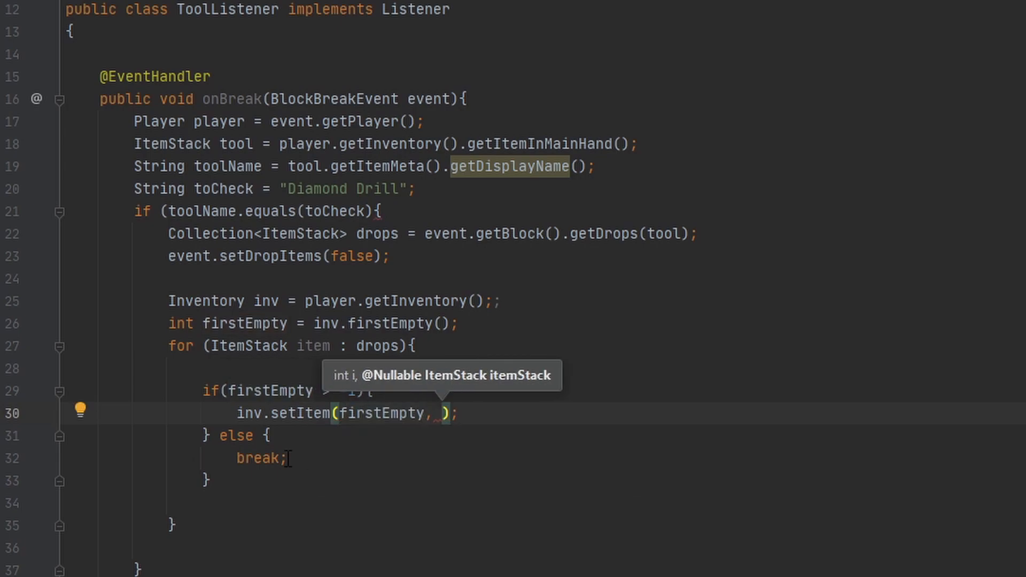
{"action": "type", "text": "item"}
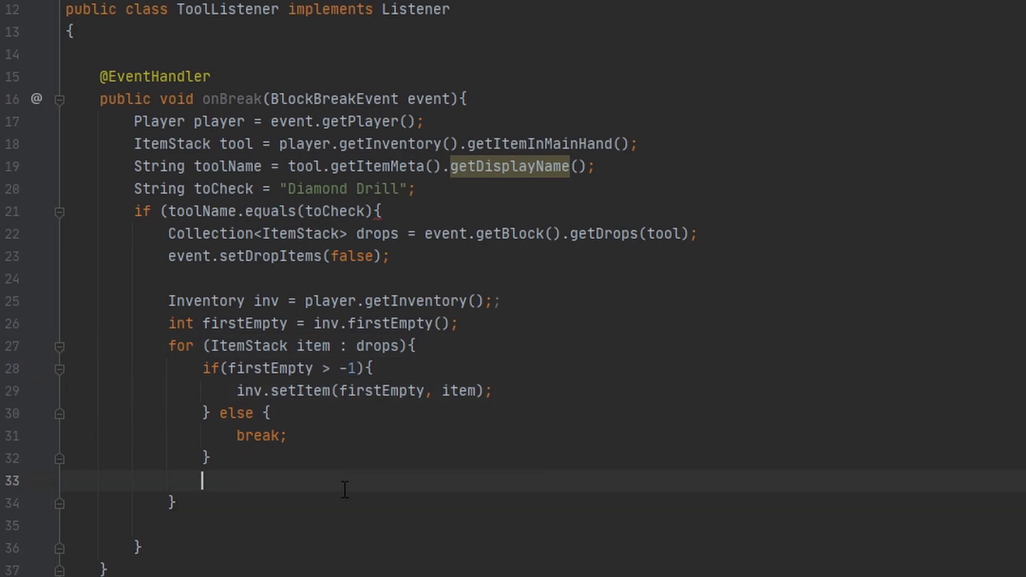
{"action": "key", "text": "Backspace"}
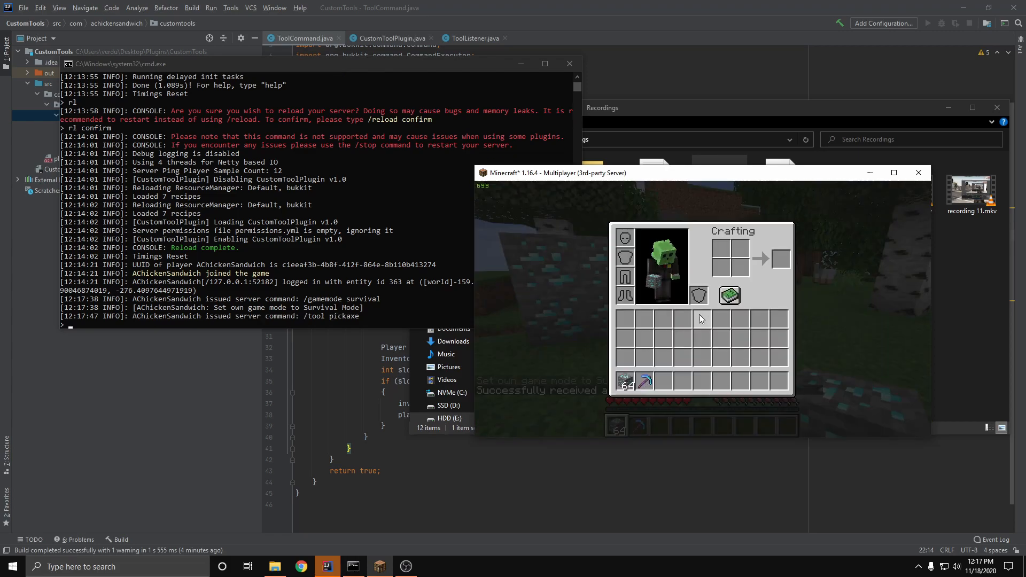
{"action": "mouse_move", "coordinate": [644, 381]}
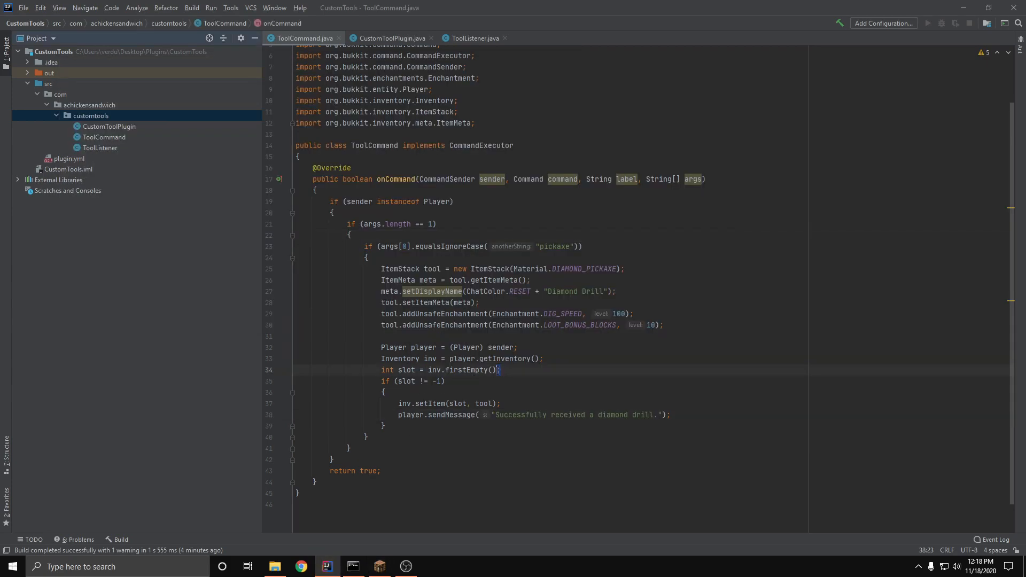
- Point at the int slot = inv.firstEmpty(); line in ToolCommand
{"action": "left_click", "coordinate": [515, 370]}
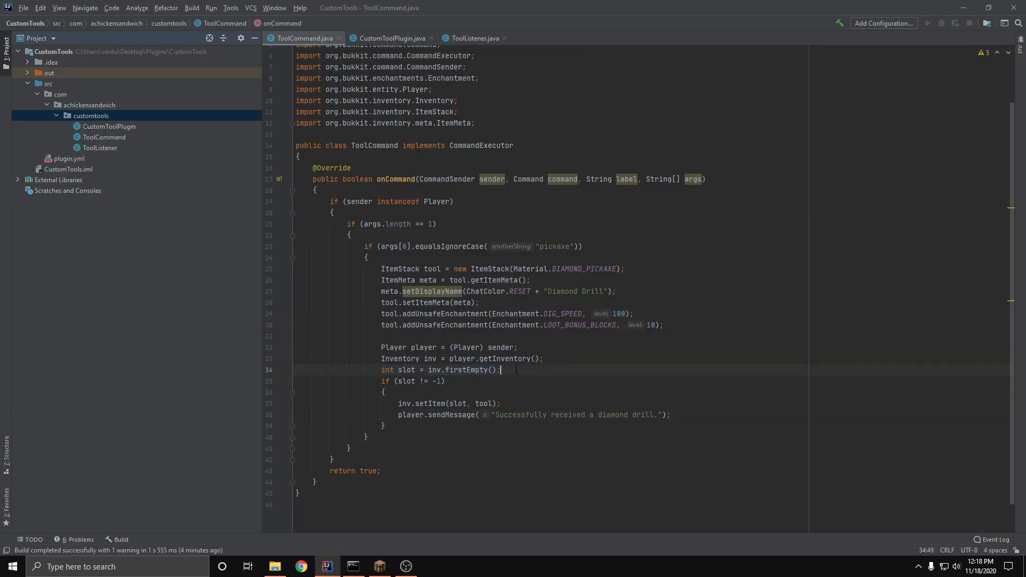
{"action": "mouse_move", "coordinate": [451, 455]}
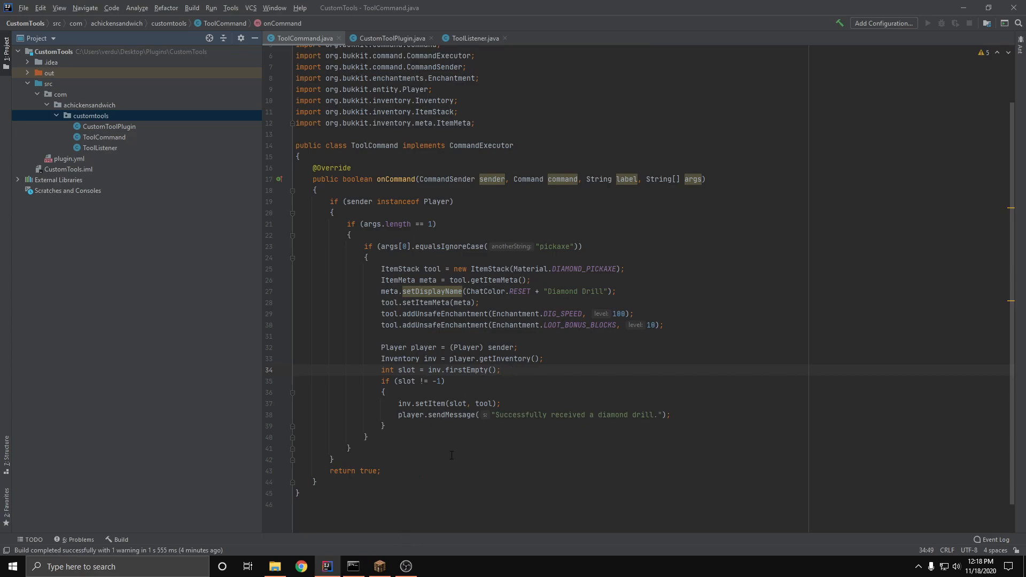